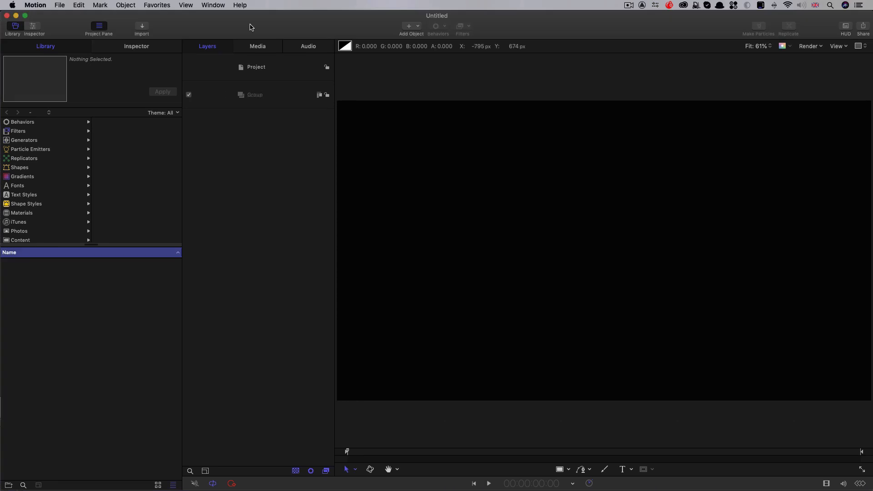
# Step: Add a Color Solid generator from the Library into the empty group and show its Generator settings
pyautogui.click(257, 67)
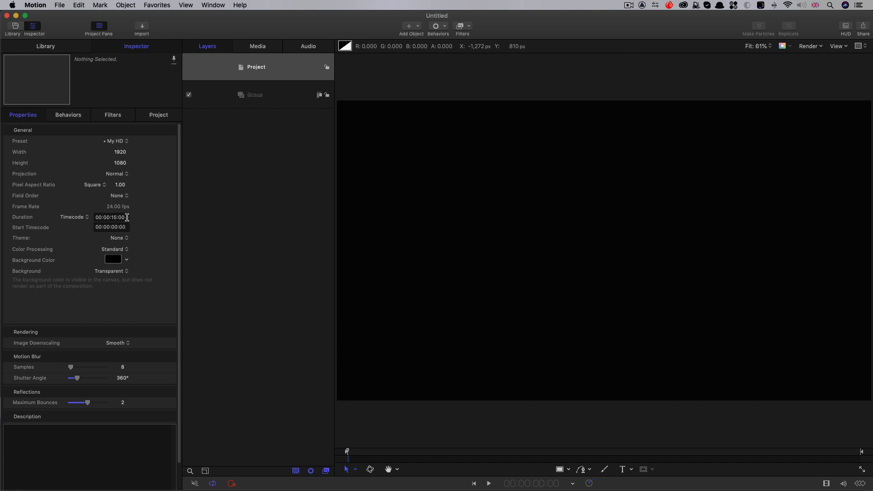
pyautogui.click(11, 28)
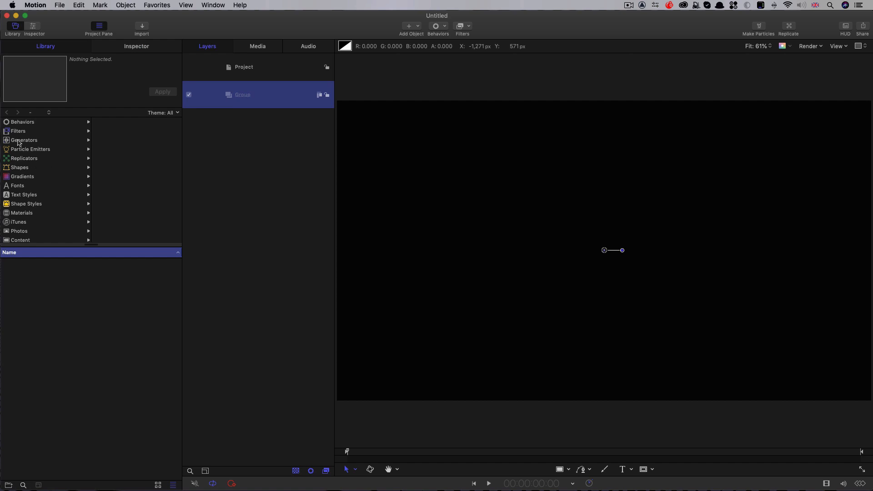
pyautogui.click(24, 140)
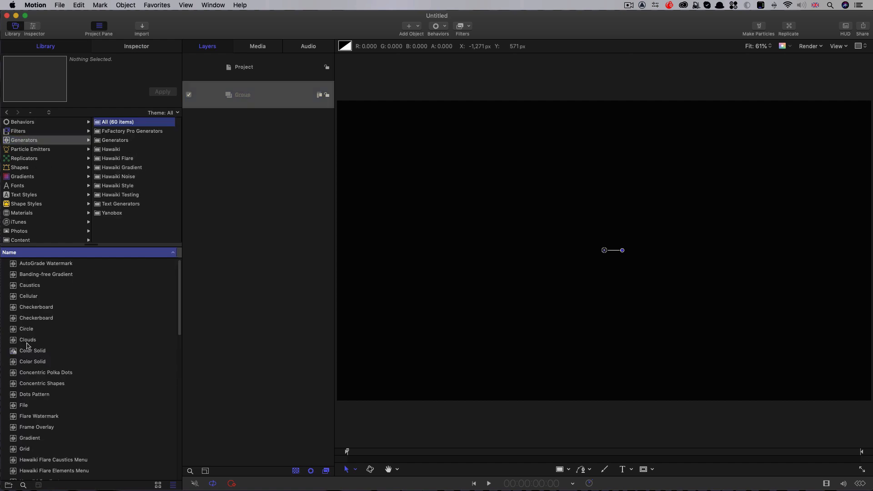
pyautogui.click(32, 350)
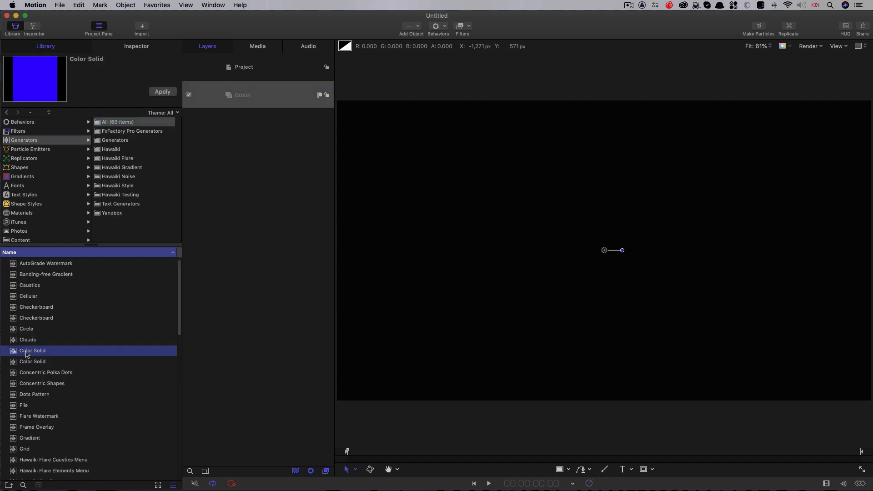
pyautogui.click(32, 361)
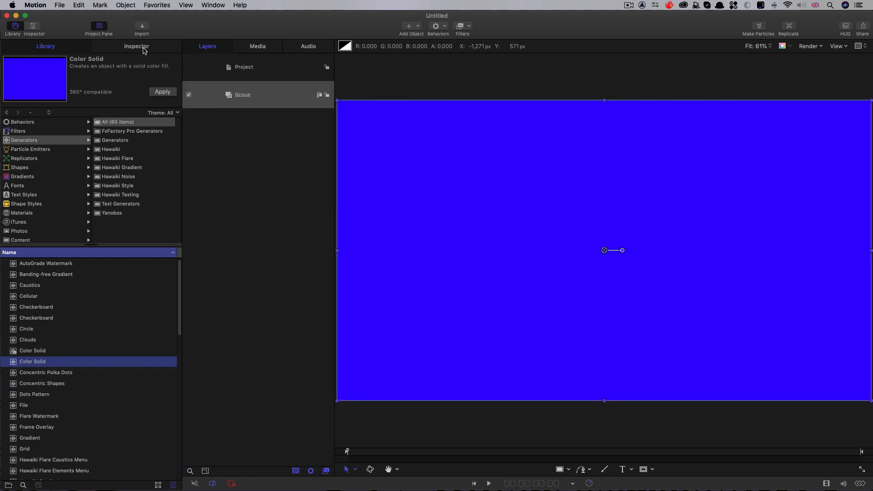
pyautogui.click(125, 173)
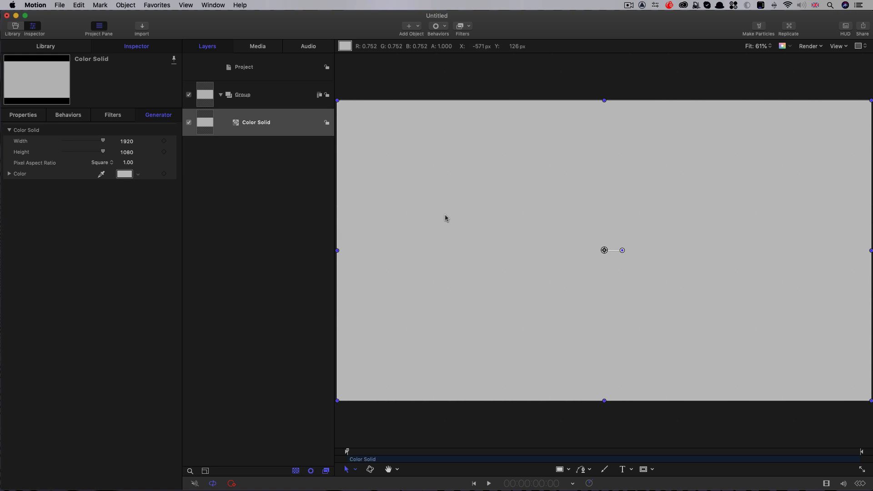
# Step: Create a new group and add a Clouds generator to it
pyautogui.click(125, 5)
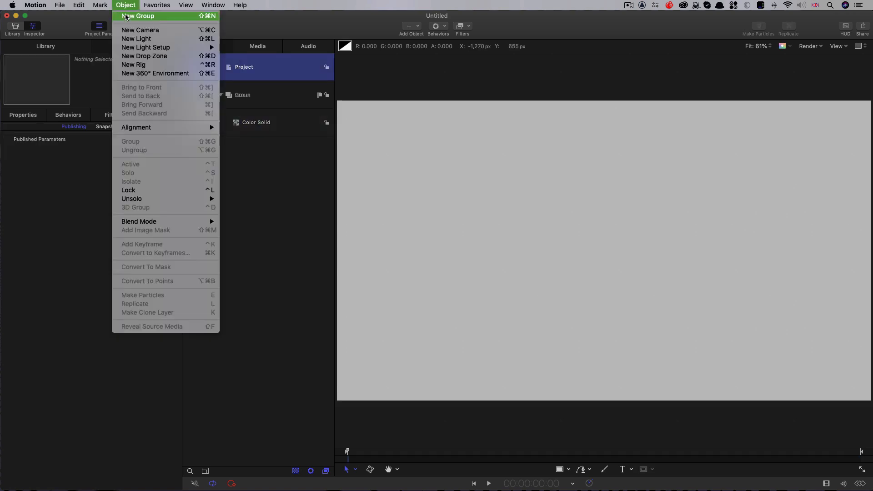
pyautogui.click(137, 16)
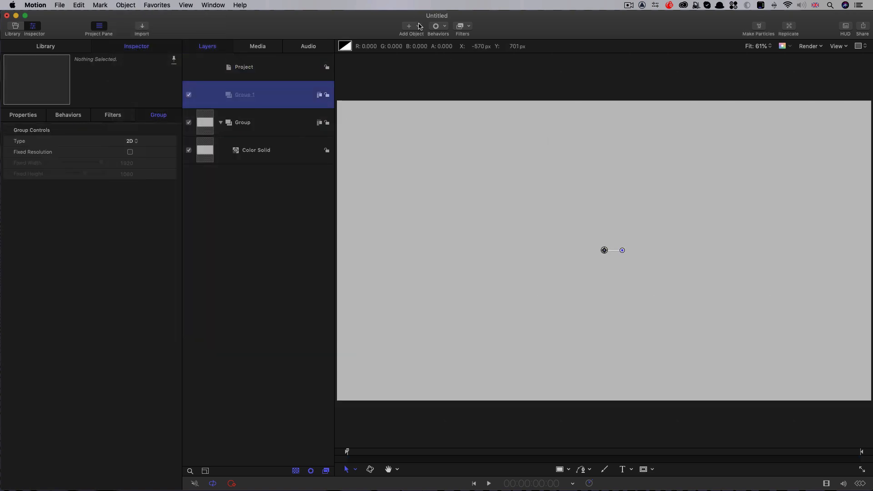
pyautogui.click(409, 25)
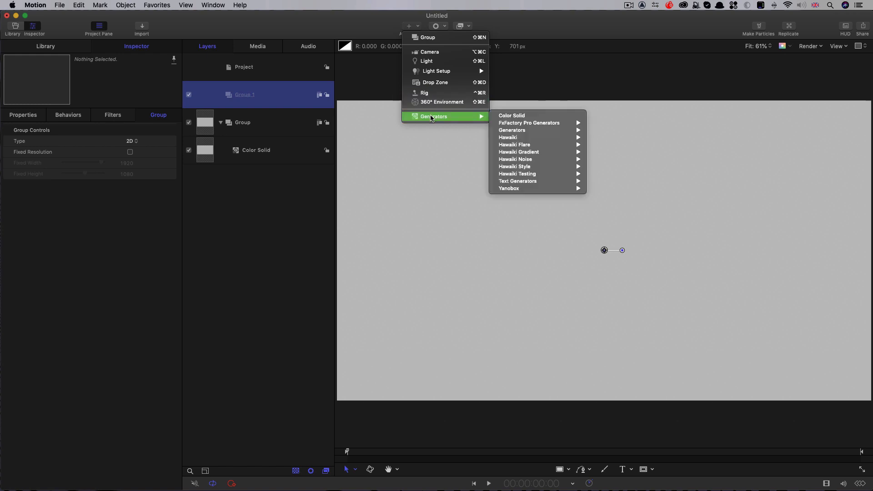
pyautogui.moveTo(512, 130)
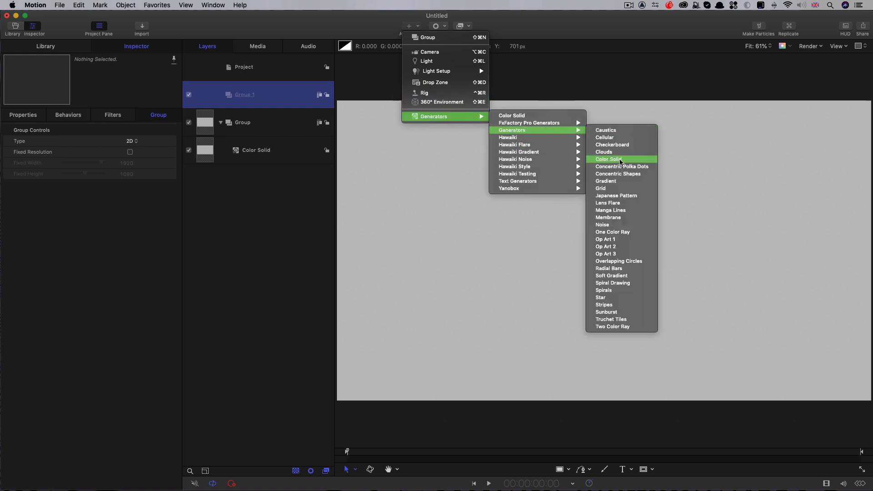
pyautogui.click(604, 152)
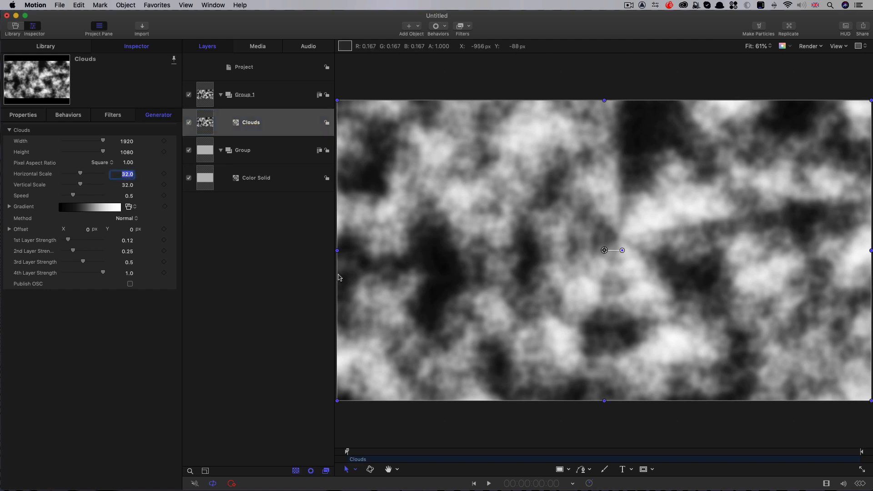
# Step: Enlarge the cloud scale, set Speed 0.2 and zero the third layer's strength
pyautogui.moveTo(80, 174); pyautogui.dragTo(103, 174)
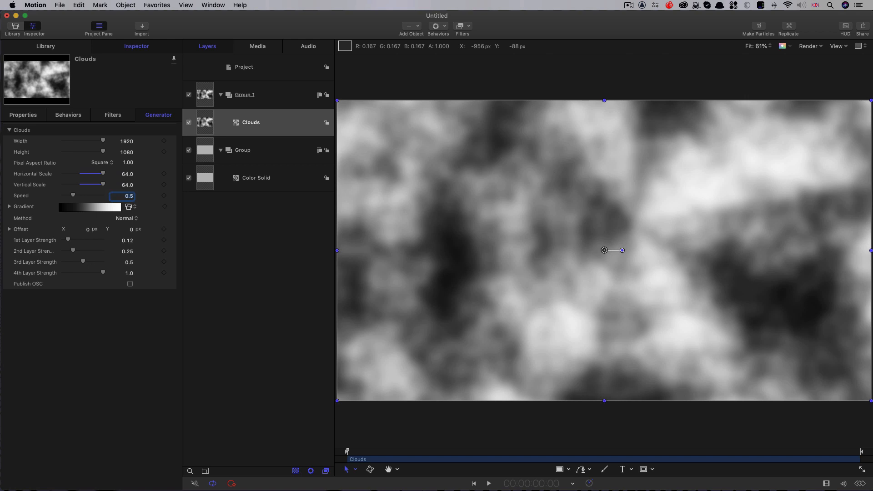
pyautogui.write('.2')
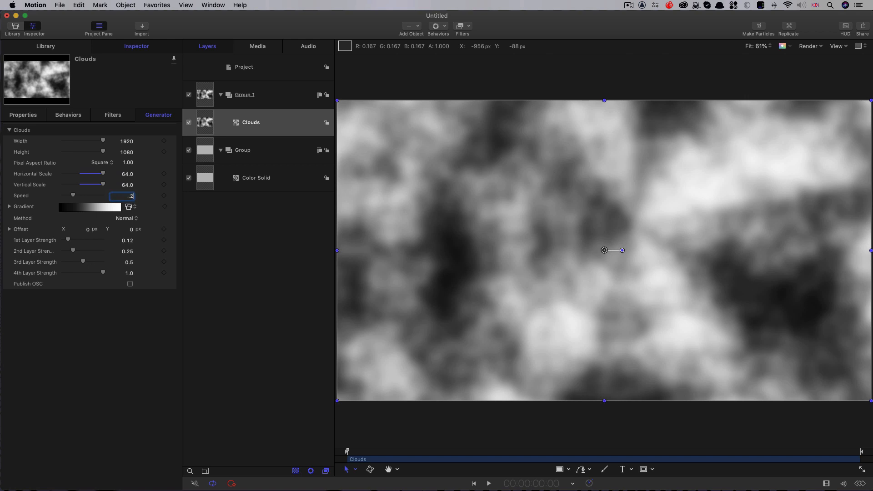
pyautogui.write('0.2')
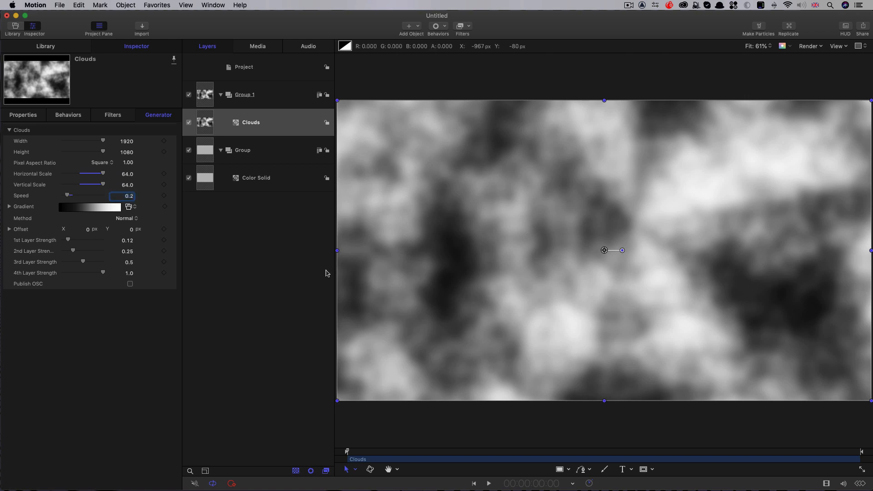
pyautogui.moveTo(71, 259)
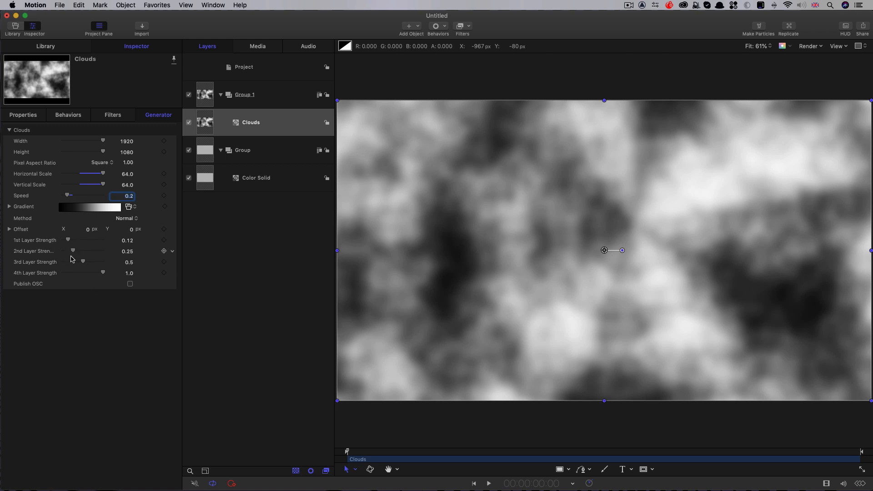
pyautogui.moveTo(71, 260)
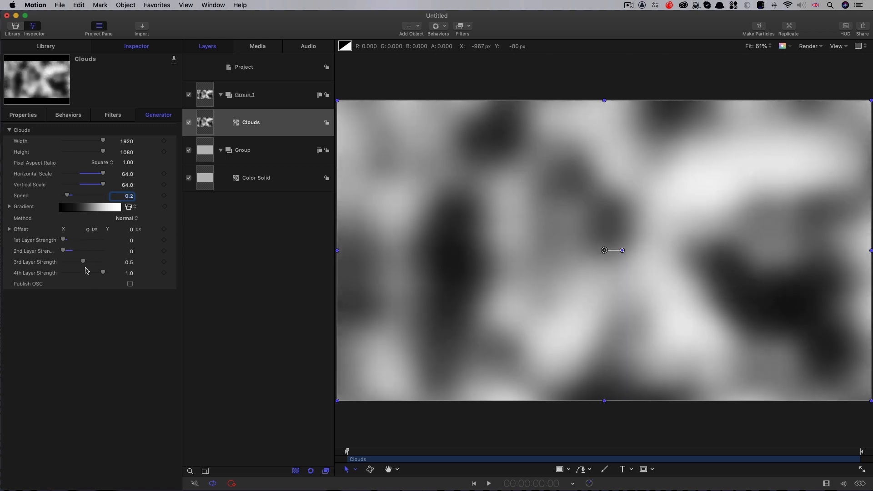
pyautogui.moveTo(82, 261); pyautogui.dragTo(71, 261)
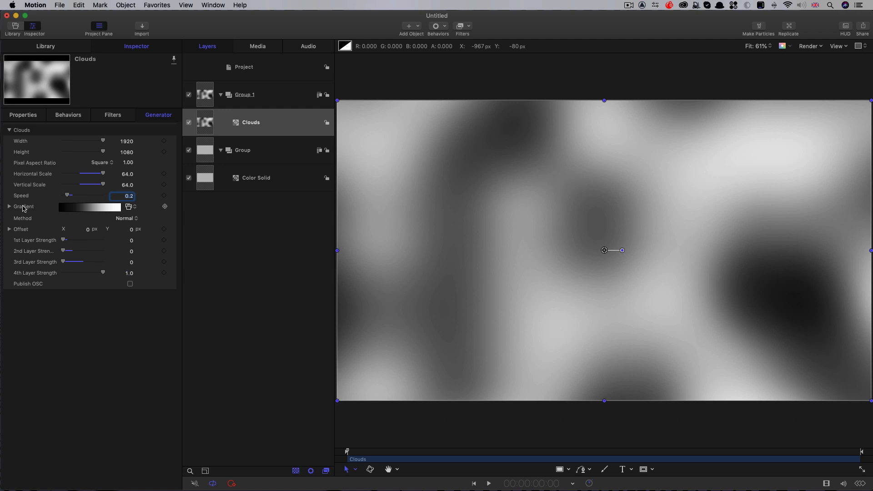
# Step: Recolour the Clouds gradient stops from swatches into hard-edged red, pink, purple and near-black blobs
pyautogui.click(9, 207)
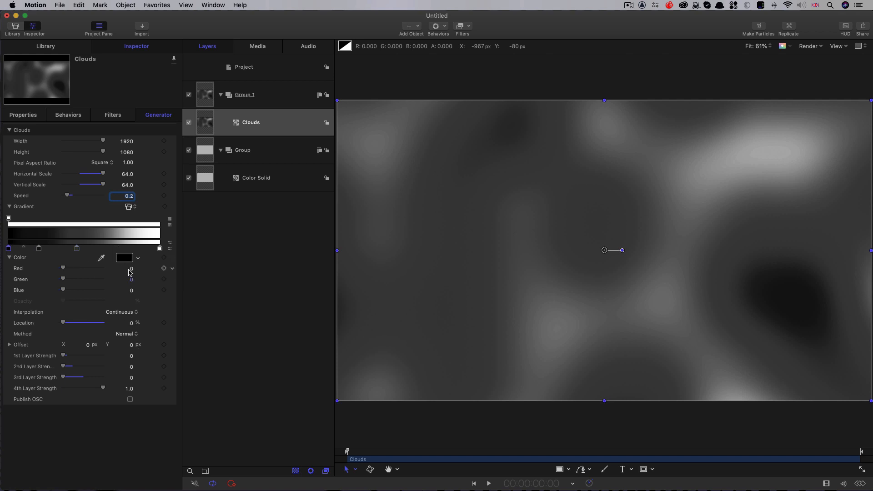
pyautogui.click(124, 257)
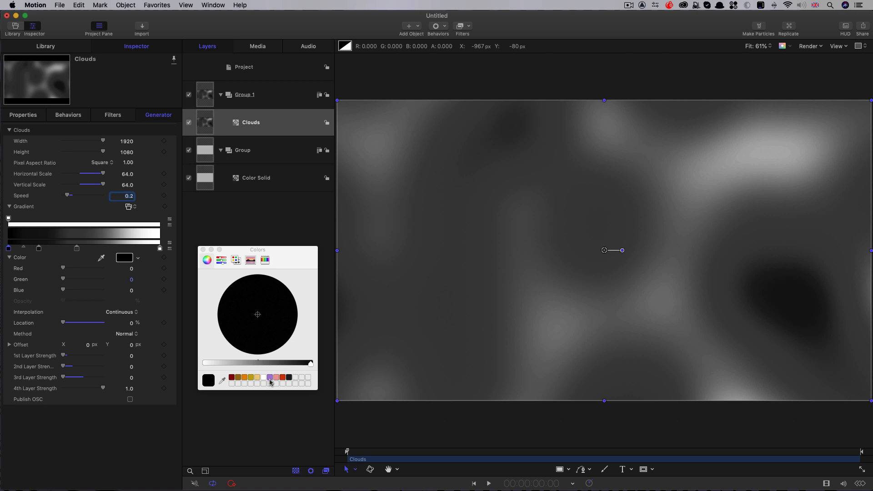
pyautogui.click(270, 377)
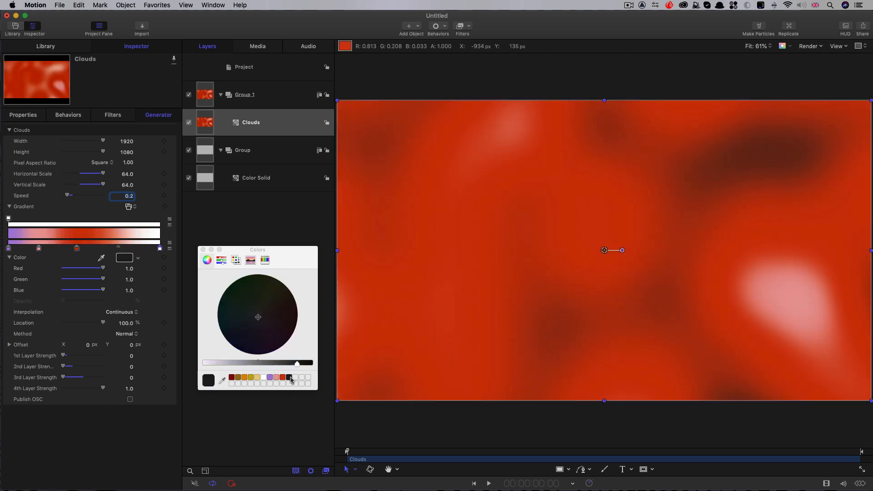
pyautogui.click(288, 378)
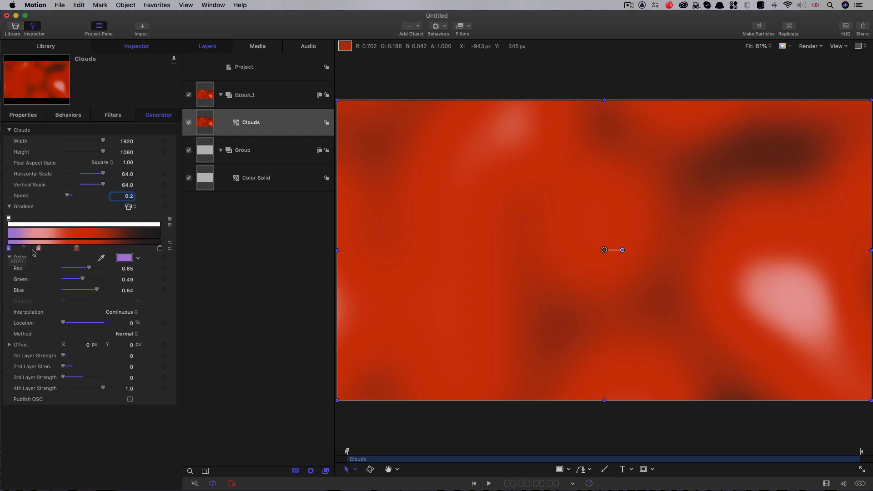
pyautogui.click(120, 312)
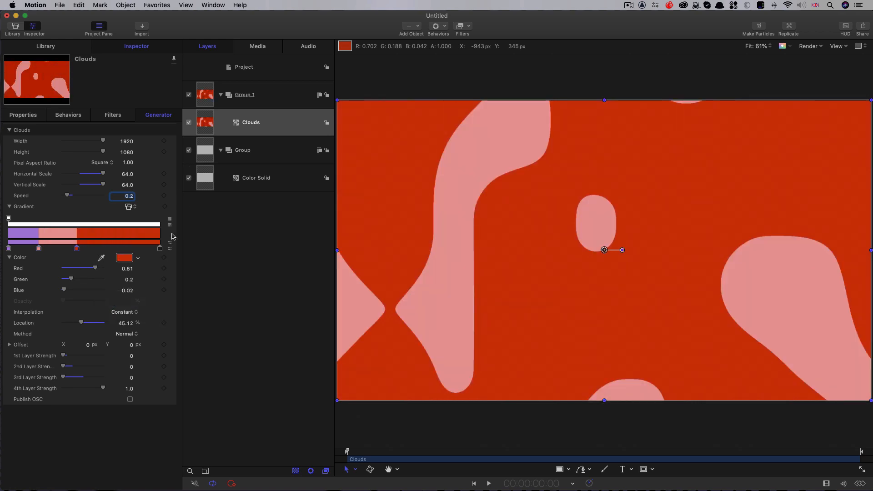
pyautogui.moveTo(158, 249)
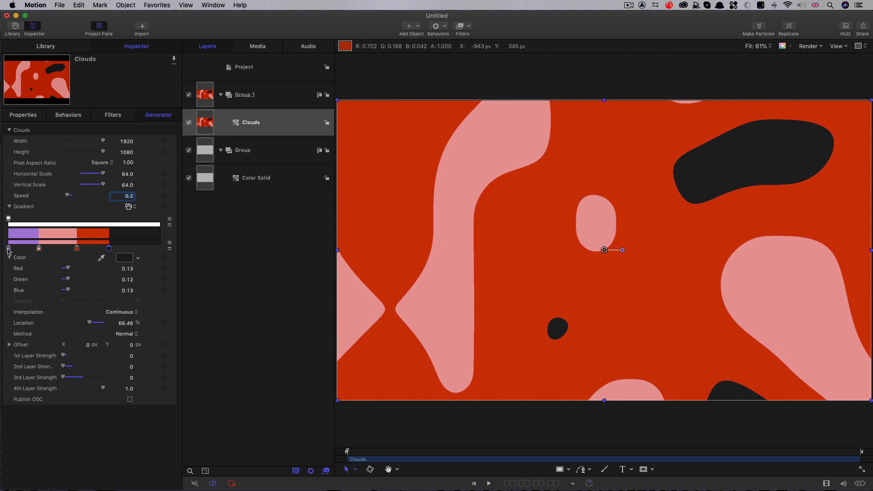
pyautogui.click(58, 248)
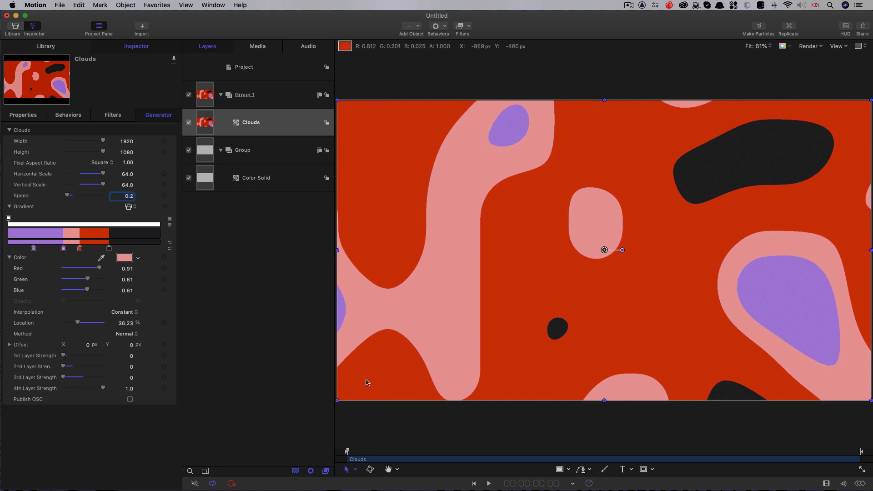
pyautogui.moveTo(752, 104)
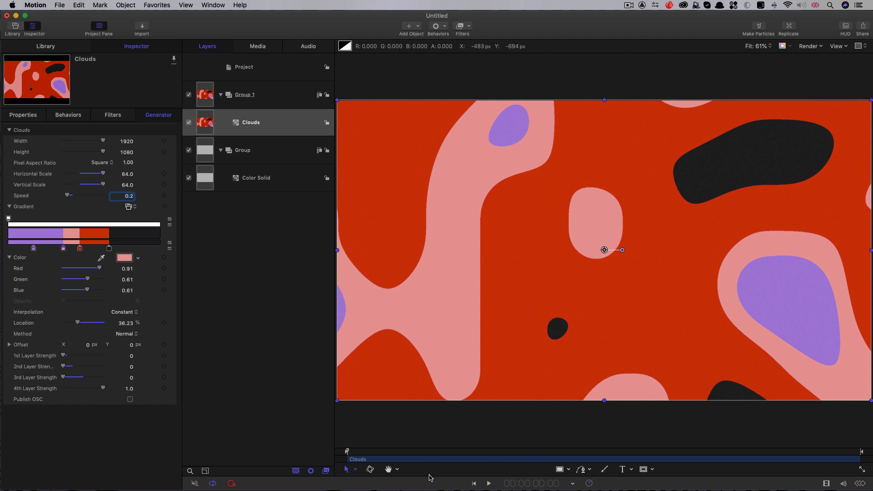
# Step: Play the animation to preview the coloured blobs morphing
pyautogui.click(488, 483)
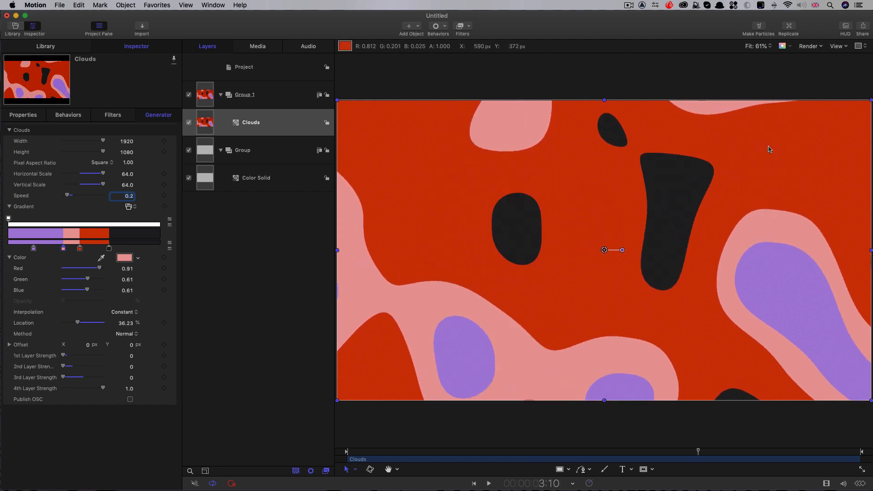
pyautogui.moveTo(738, 215)
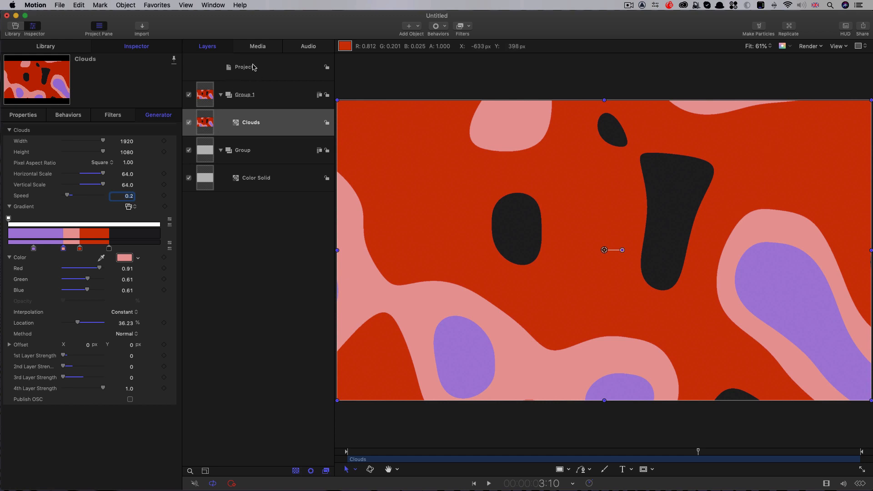
# Step: Add a Clouds 1 generator to a new group with Speed 0.4
pyautogui.click(243, 66)
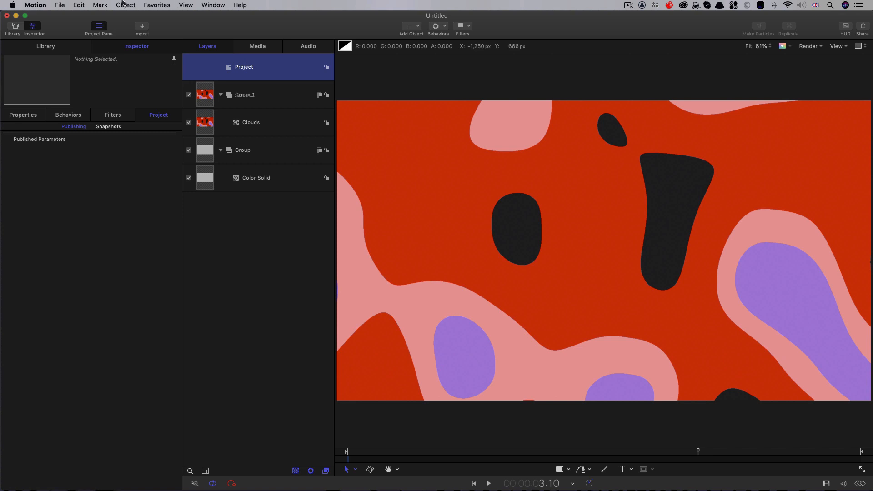
pyautogui.click(408, 26)
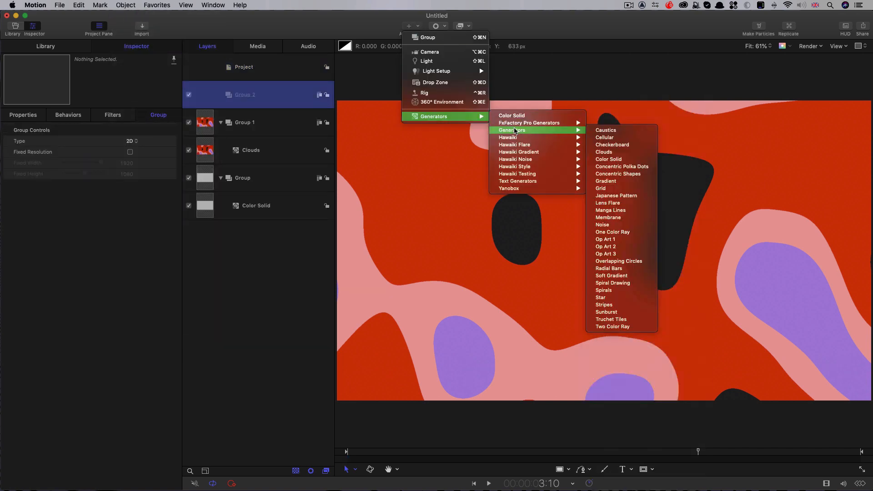
pyautogui.click(604, 152)
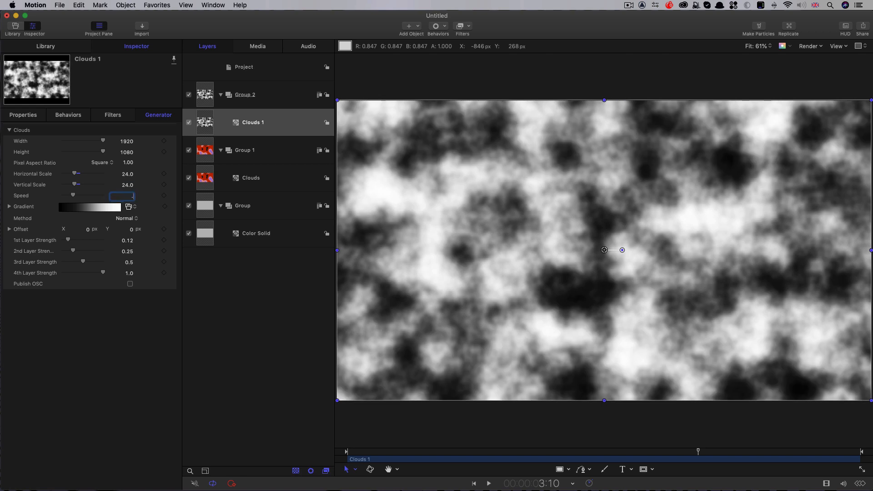
pyautogui.write('.4')
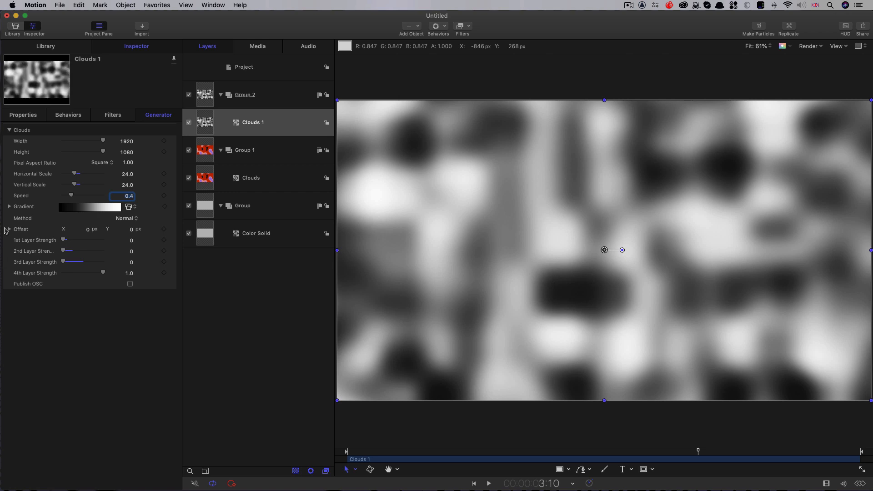
# Step: Give the Clouds 1 gradient constant interpolation for a hard-edged black-and-white pattern
pyautogui.click(9, 207)
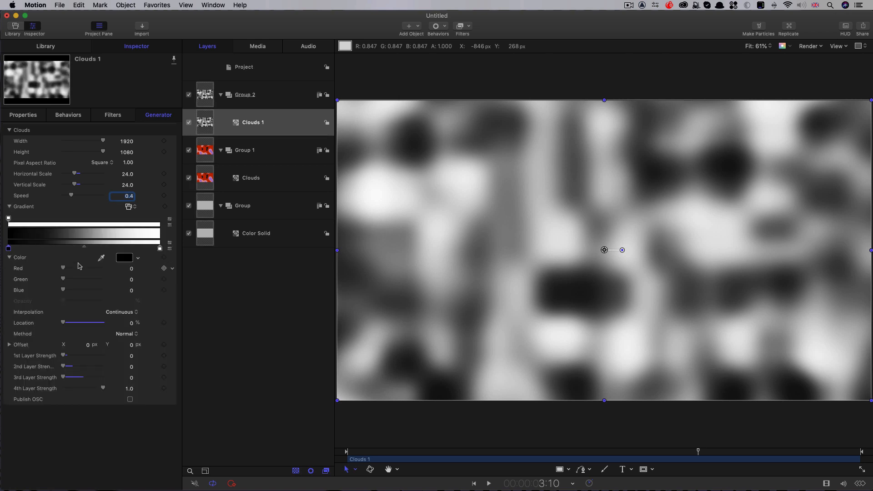
pyautogui.click(120, 312)
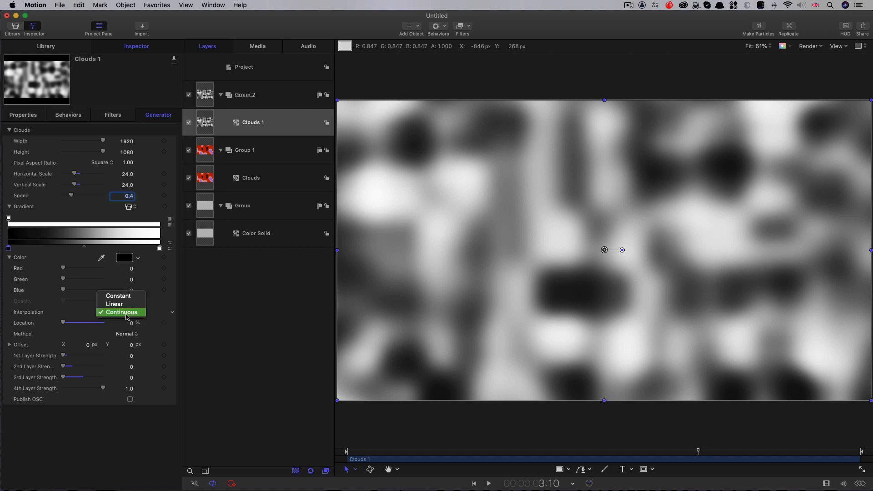
pyautogui.click(117, 296)
pyautogui.write('50')
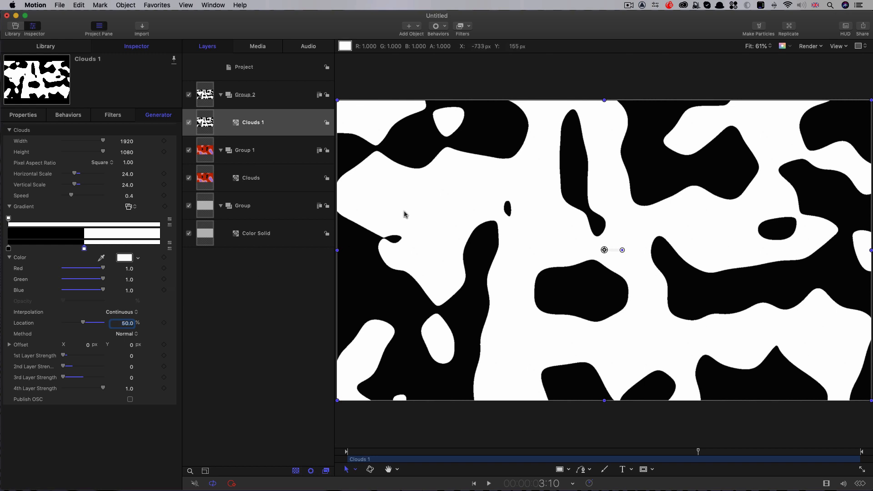
pyautogui.moveTo(734, 242)
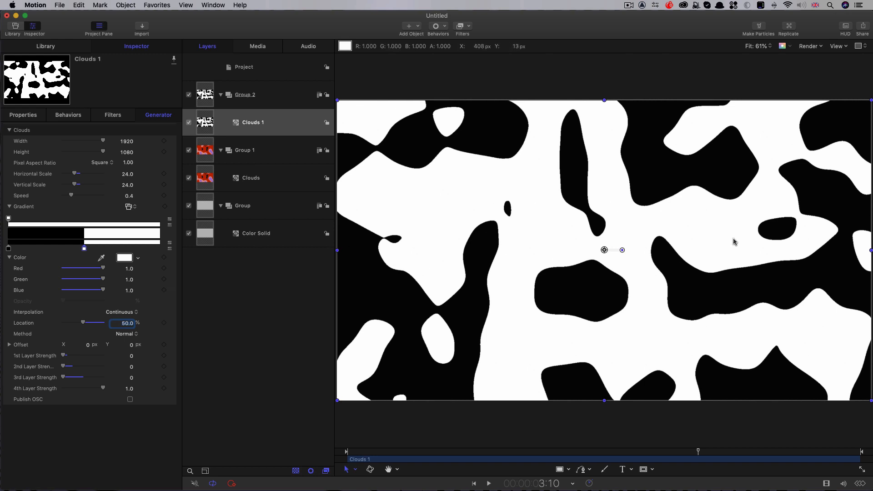
# Step: Mask the colourful Clouds layer with the black-and-white group's luminance and rename that group Matte
pyautogui.click(244, 150)
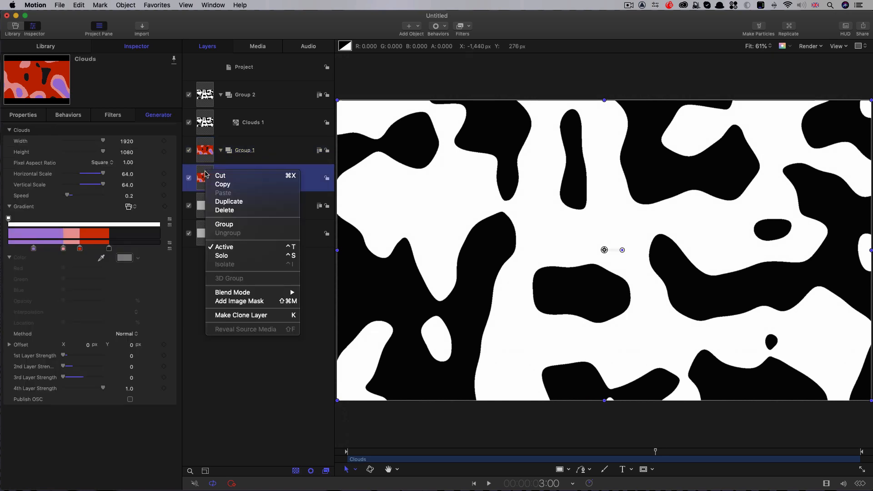
pyautogui.click(239, 301)
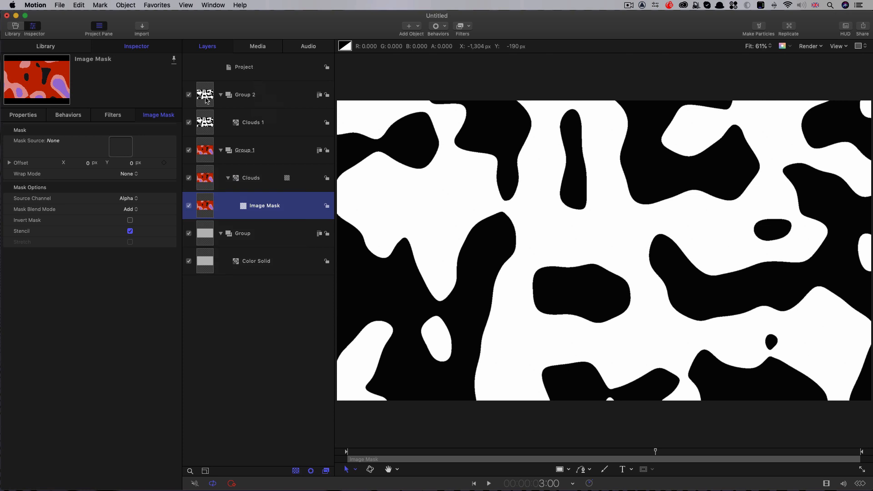
pyautogui.click(189, 95)
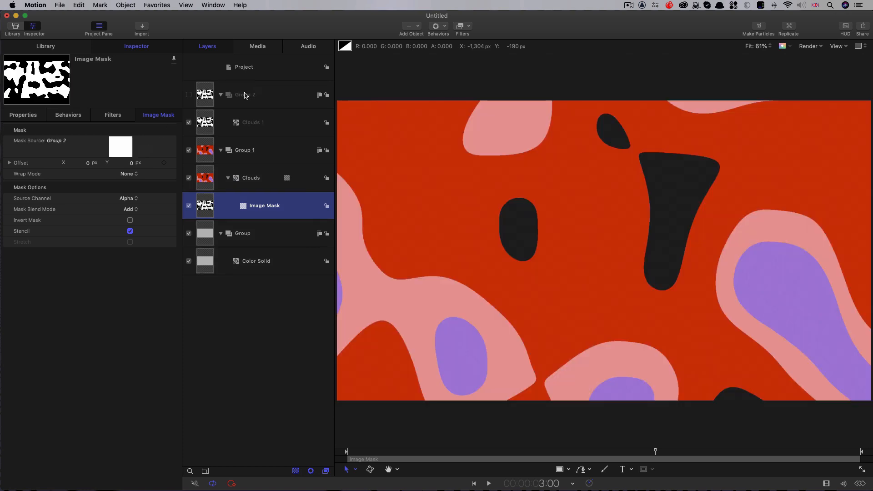
pyautogui.doubleClick(242, 95)
pyautogui.write('Matte')
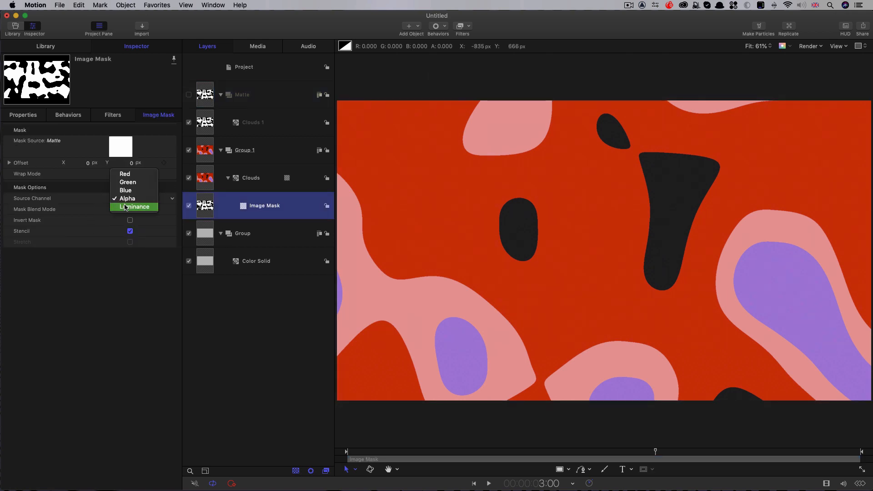
pyautogui.click(135, 206)
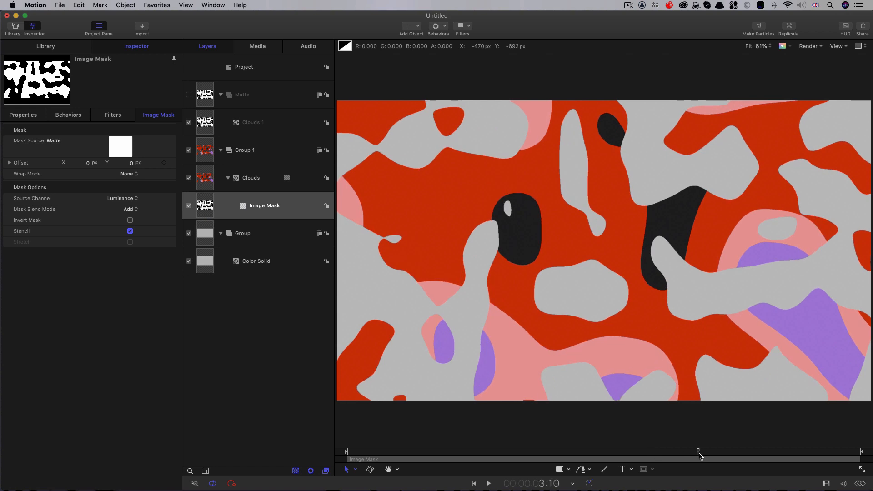
pyautogui.click(241, 233)
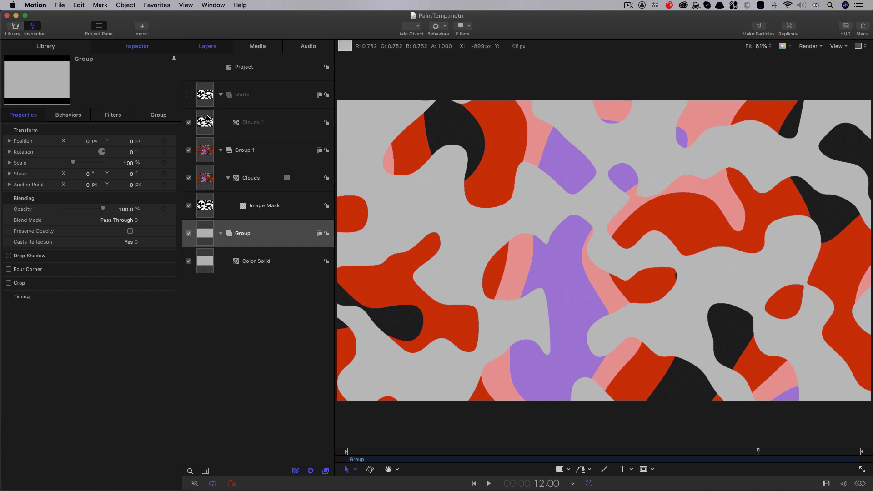
# Step: Keyframe the white stop's location on the Clouds 1 gradient and scrub back to preview the change
pyautogui.click(252, 122)
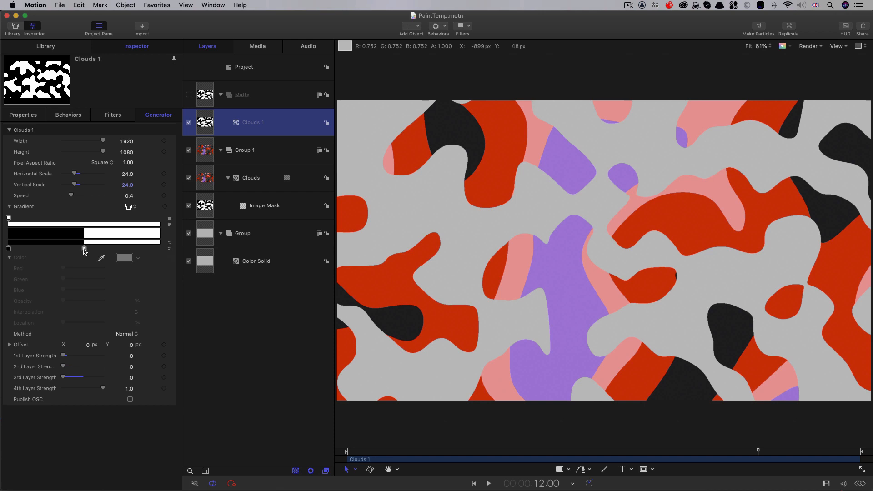
pyautogui.click(84, 248)
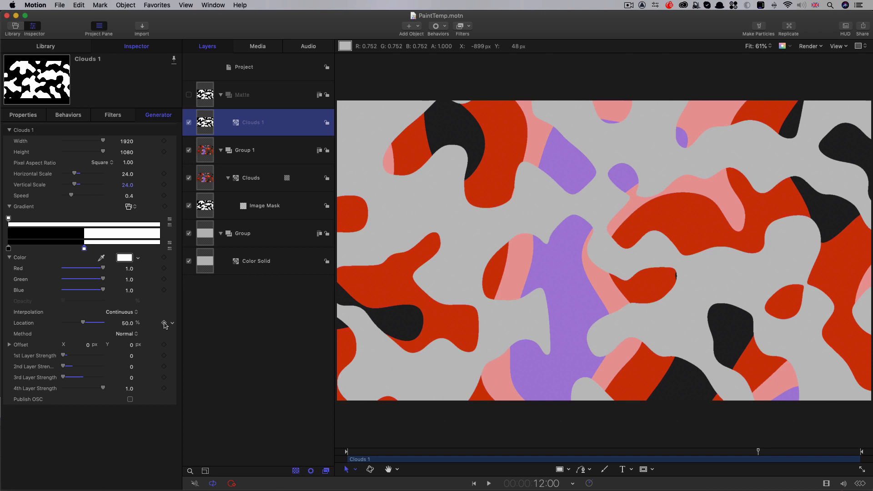
pyautogui.click(164, 322)
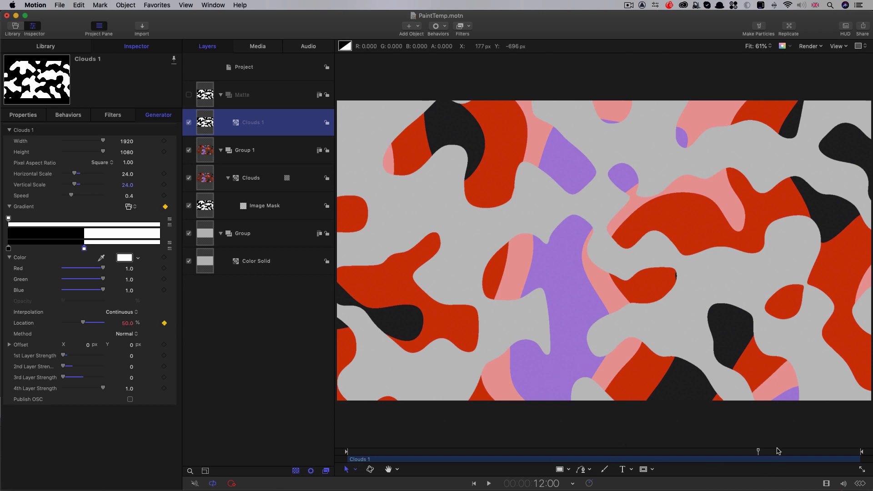
pyautogui.moveTo(757, 451); pyautogui.dragTo(807, 451)
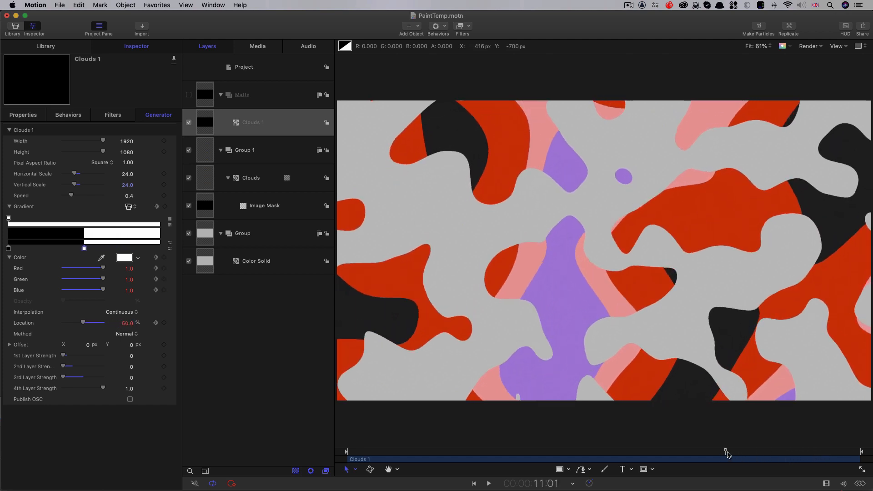
pyautogui.moveTo(726, 451); pyautogui.dragTo(771, 450)
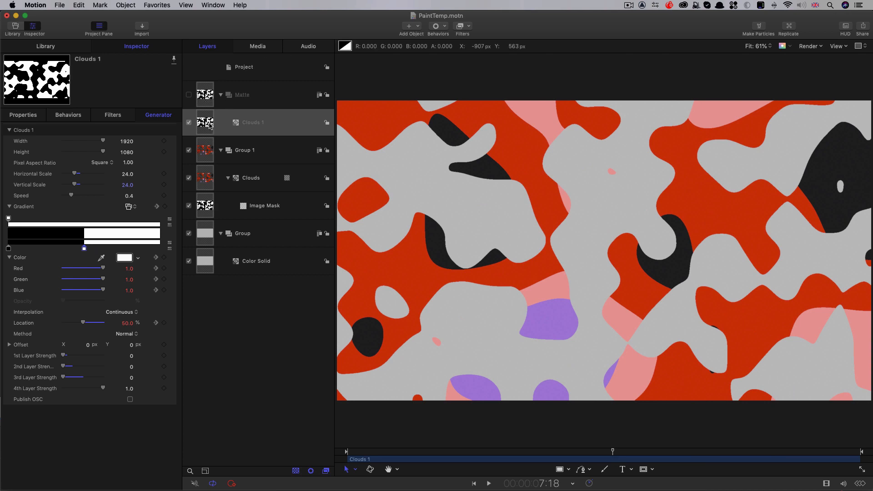
# Step: Create a LIQUID text layer and centre it horizontally
pyautogui.click(252, 122)
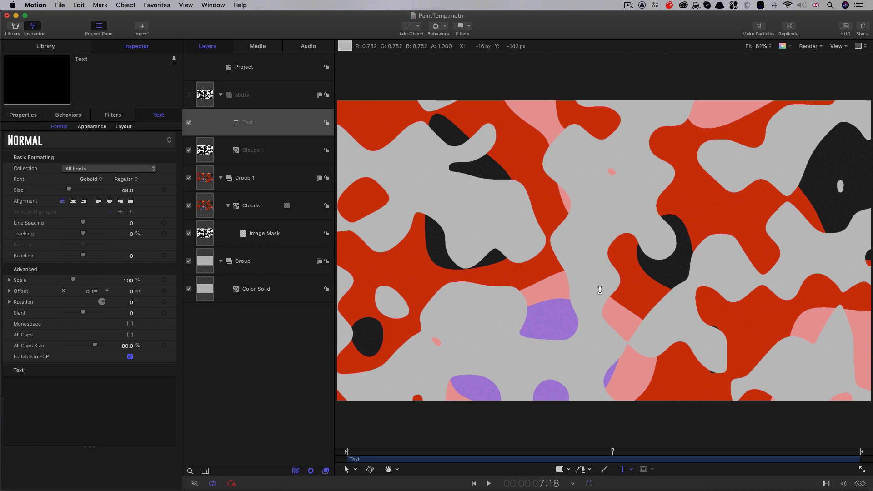
pyautogui.write('LIQUI')
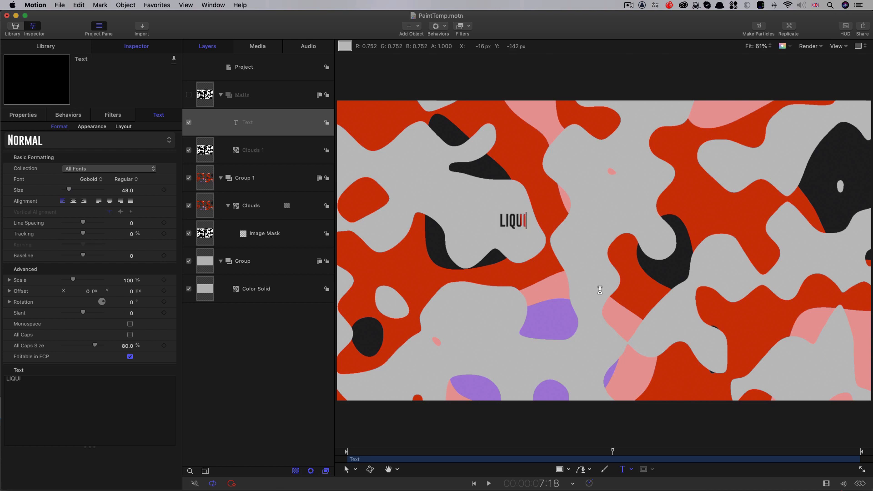
pyautogui.write('D')
pyautogui.click(122, 256)
pyautogui.write('-150')
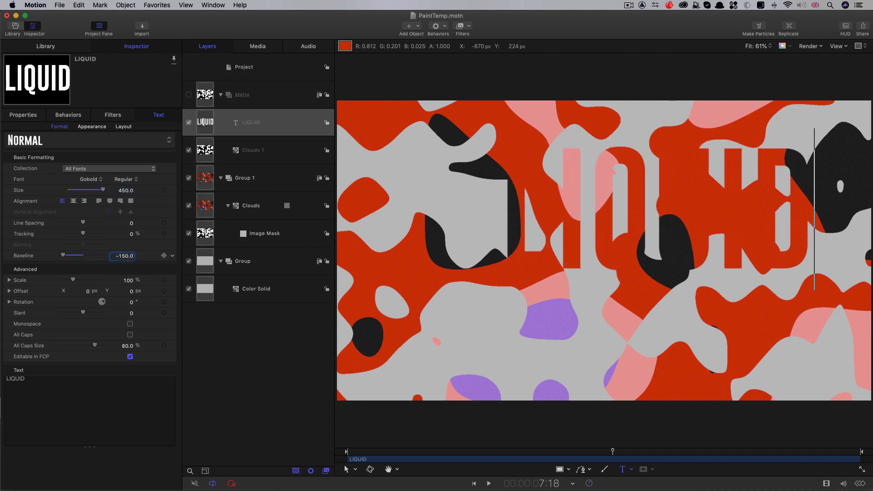
pyautogui.click(73, 200)
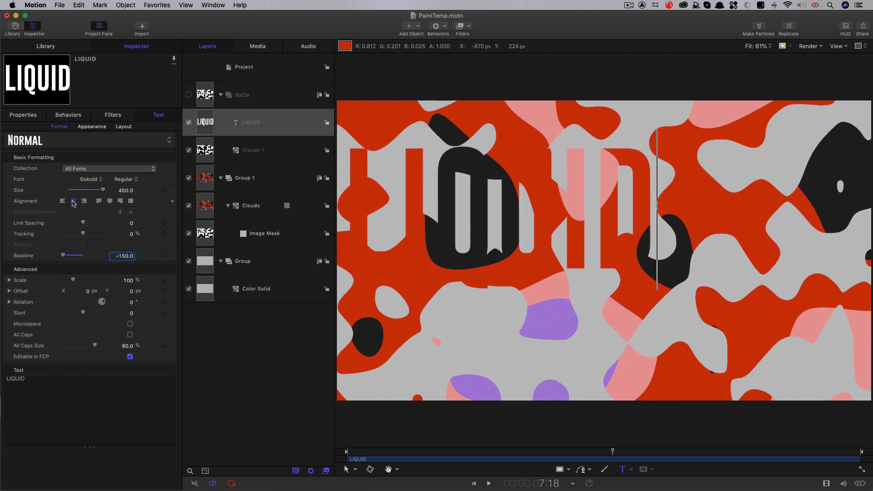
pyautogui.click(22, 115)
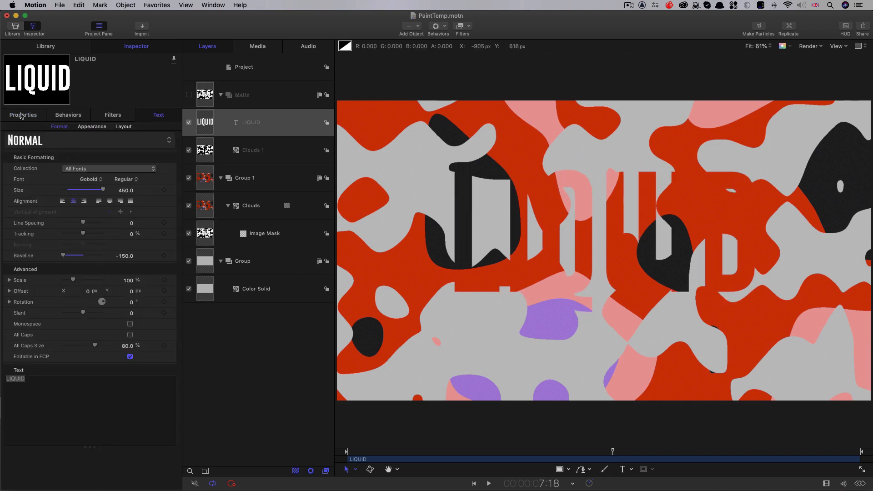
# Step: Lower the LIQUID text's opacity in its Properties, then return it to 100%
pyautogui.click(23, 114)
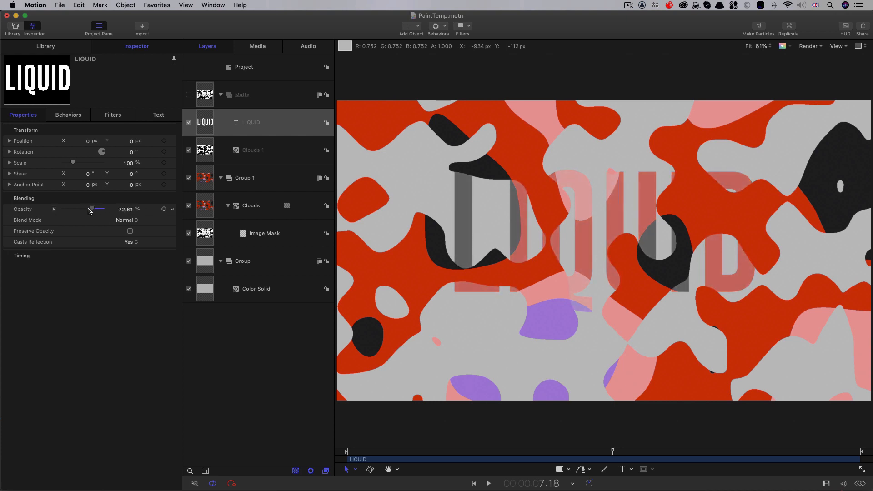
pyautogui.moveTo(92, 209); pyautogui.dragTo(71, 209)
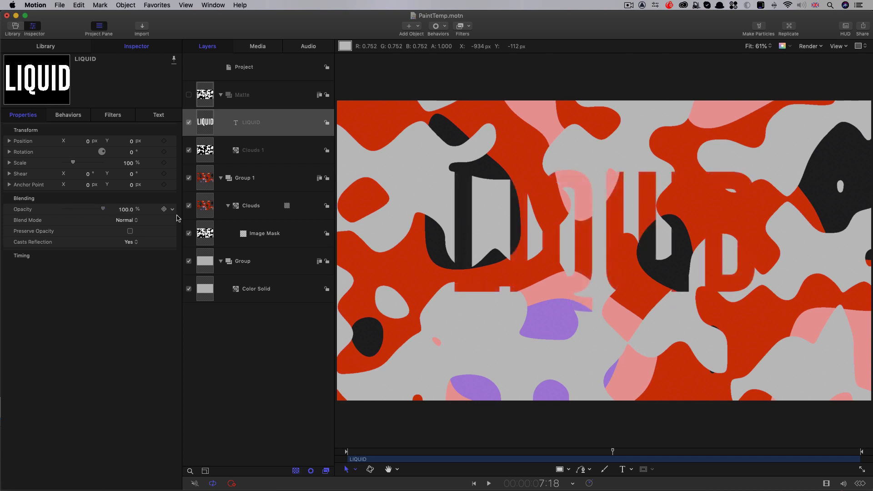
pyautogui.moveTo(201, 219)
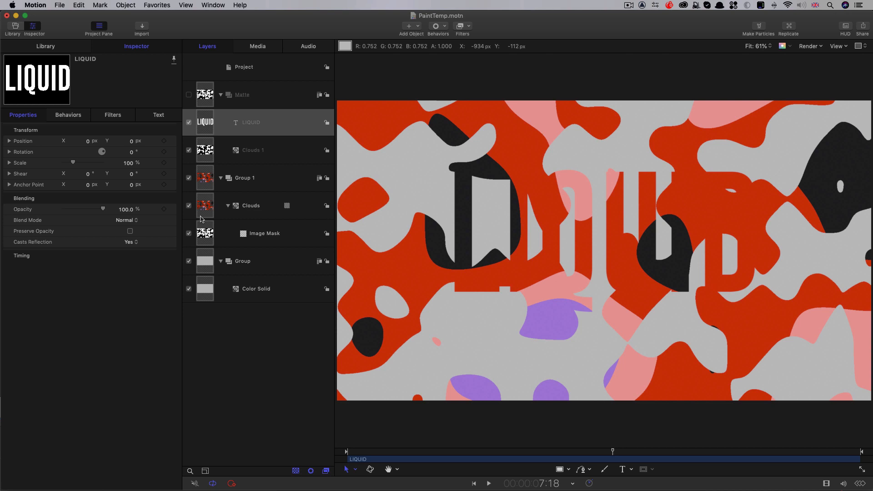
pyautogui.moveTo(255, 4)
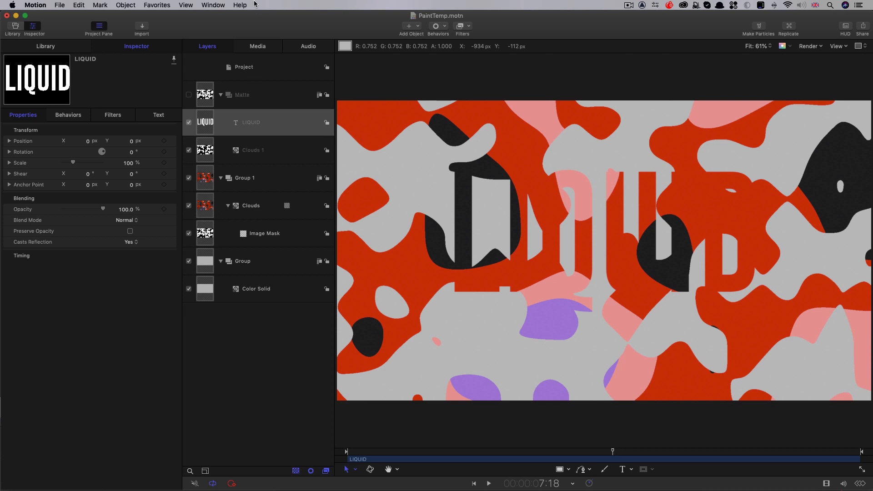
# Step: Add a Clouds 2 generator to the Matte group with 3rd Layer Strength raised to 0.5
pyautogui.click(408, 27)
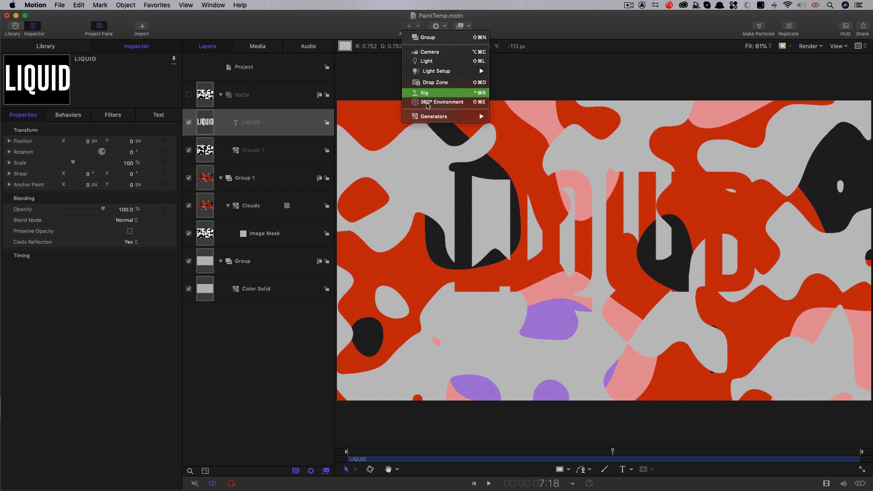
pyautogui.moveTo(434, 116)
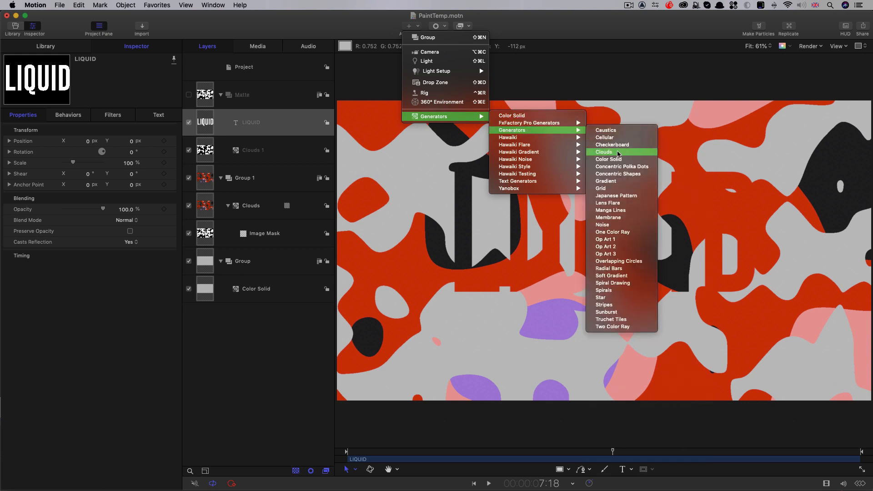
pyautogui.click(603, 151)
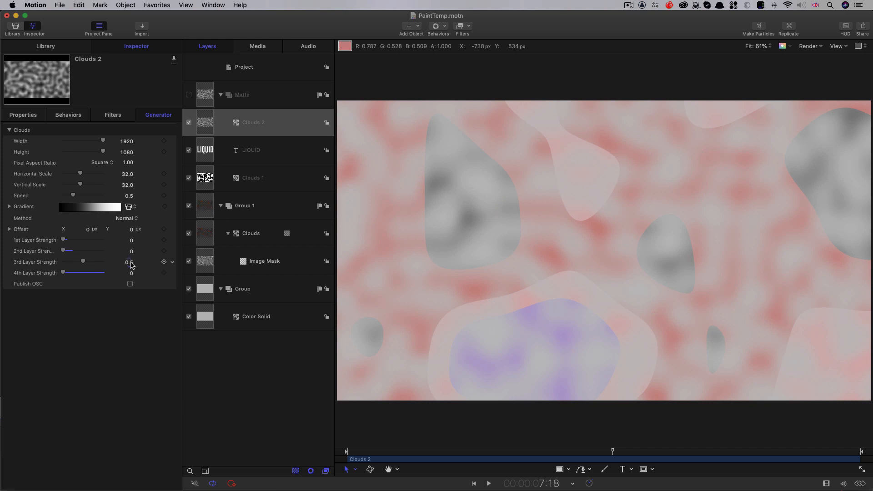
pyautogui.moveTo(63, 262); pyautogui.dragTo(83, 262)
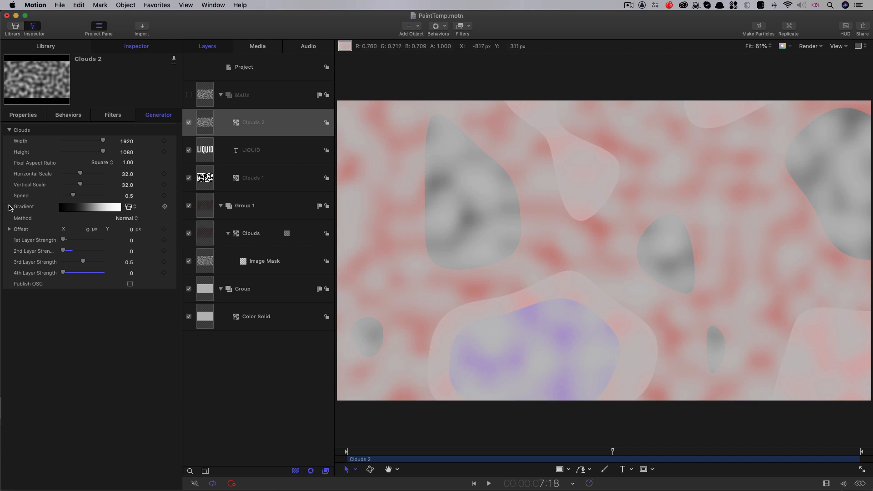
# Step: Set the Clouds 2 gradient's black stop interpolation to Constant for hard edges
pyautogui.click(9, 206)
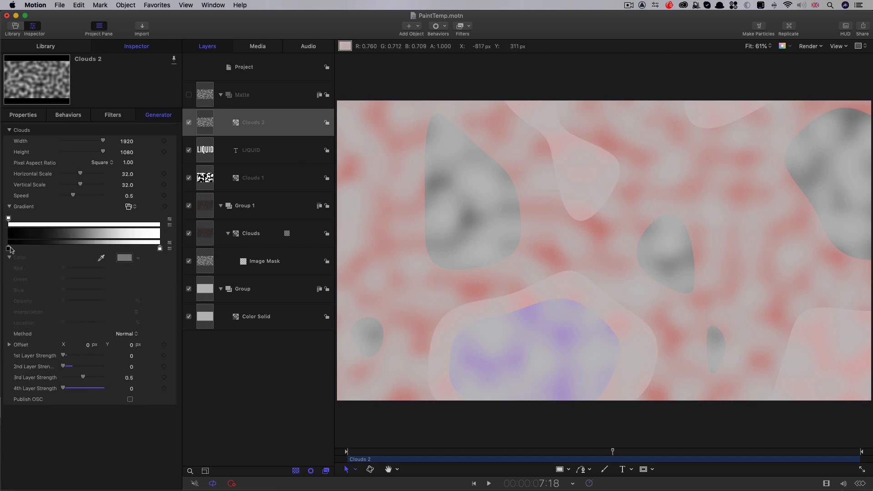
pyautogui.click(9, 249)
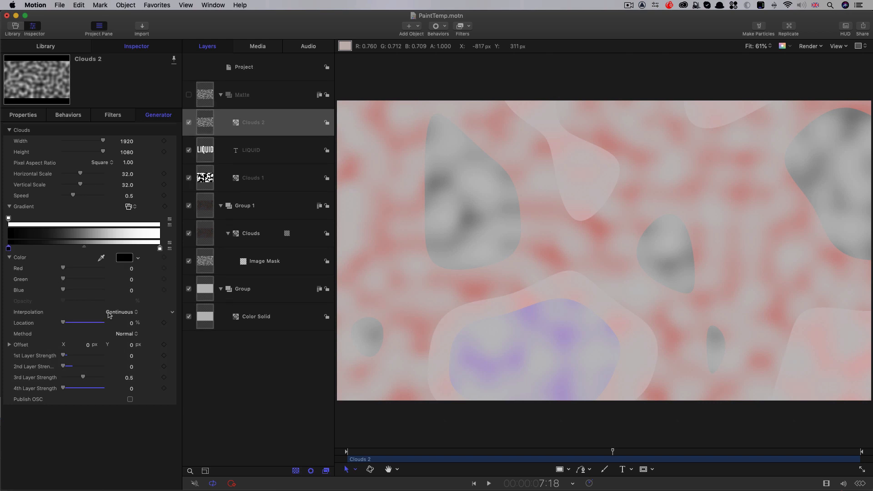
pyautogui.click(120, 311)
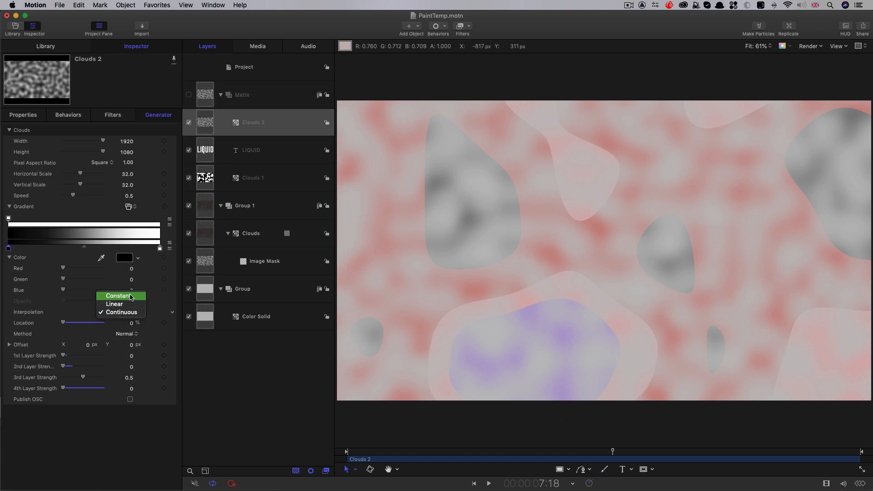
pyautogui.click(117, 295)
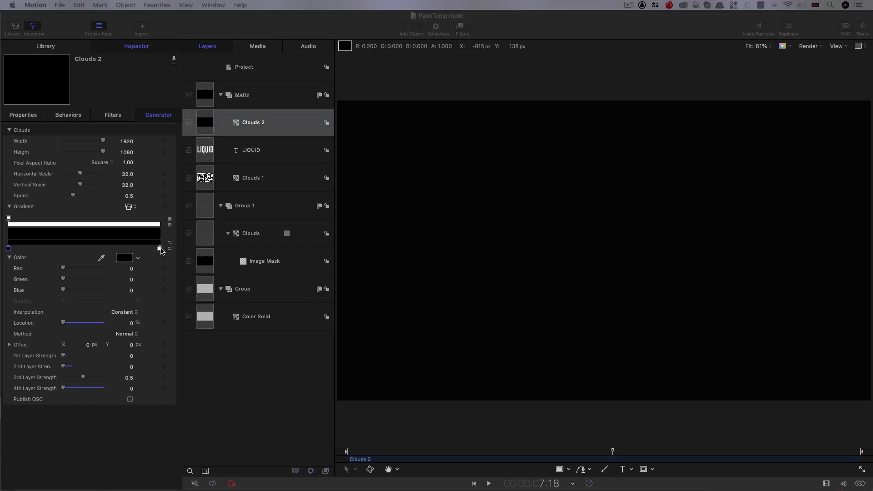
# Step: Move the white gradient stop's Location down to about 45% for hard-edged black blobs
pyautogui.click(161, 248)
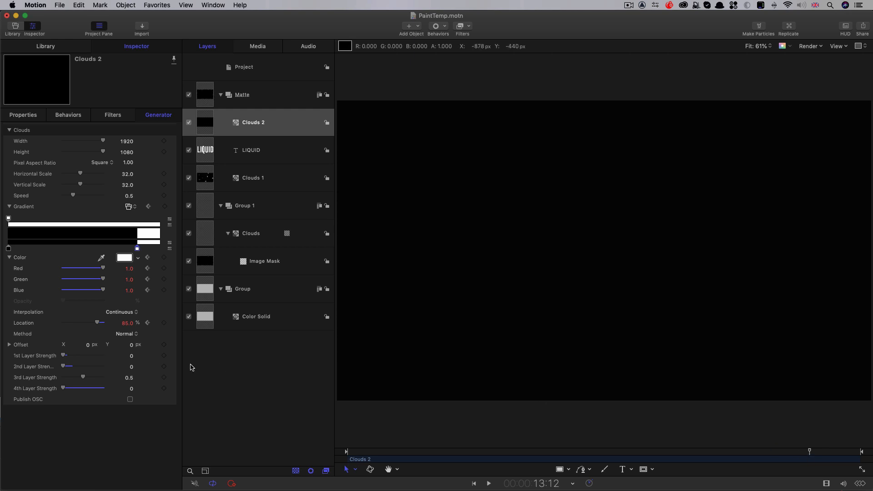
pyautogui.moveTo(101, 323); pyautogui.dragTo(93, 323)
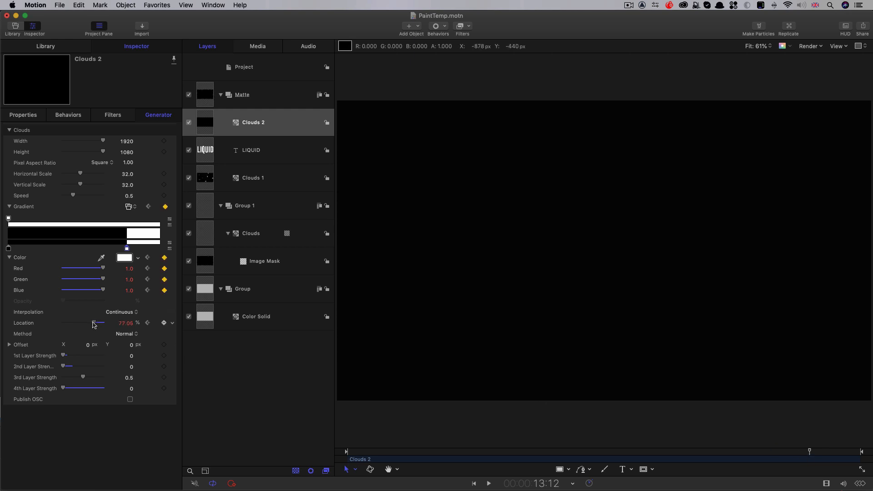
pyautogui.moveTo(93, 322); pyautogui.dragTo(78, 322)
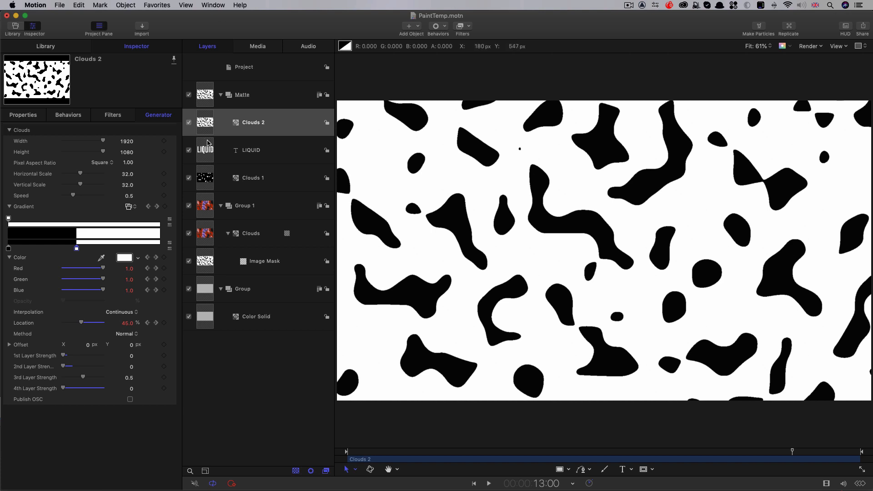
pyautogui.moveTo(207, 143)
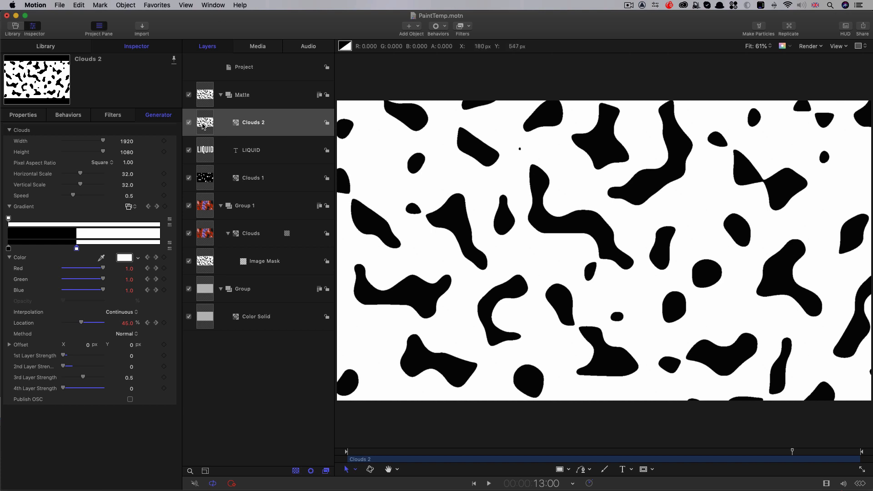
# Step: Add an image mask to LIQUID, set its source channel, and rename the generator Clouds Text
pyautogui.click(251, 149)
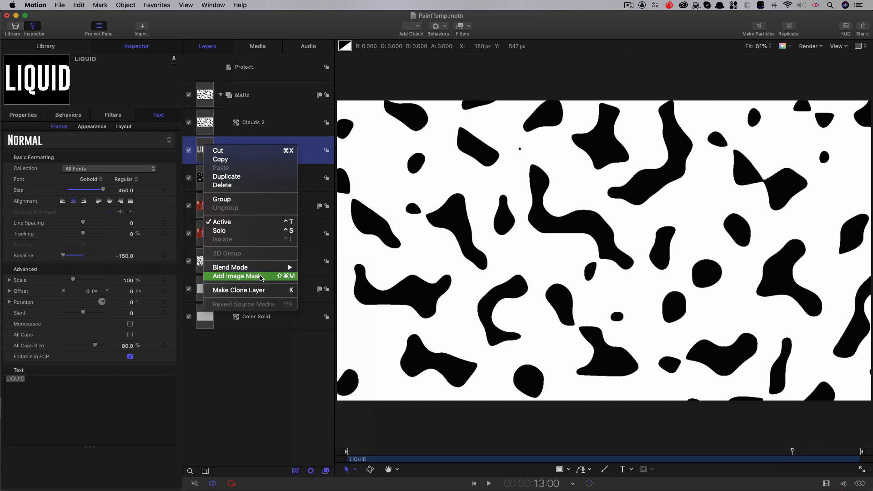
pyautogui.click(234, 277)
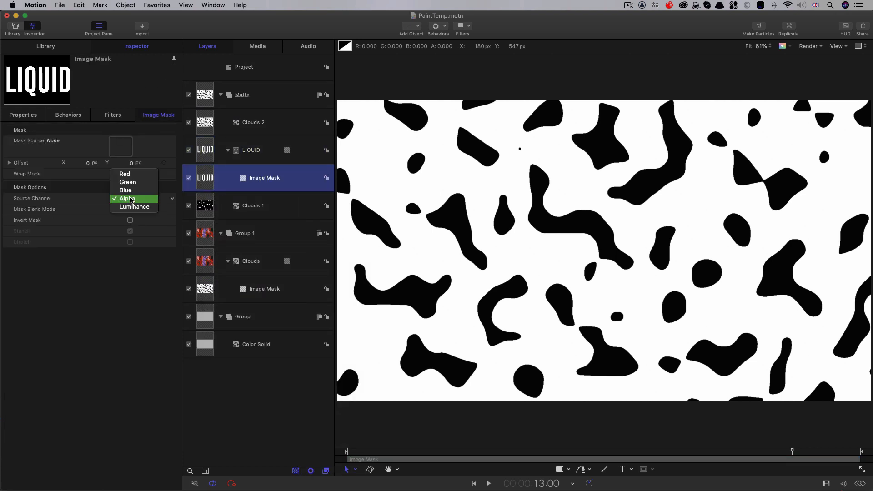
pyautogui.click(135, 206)
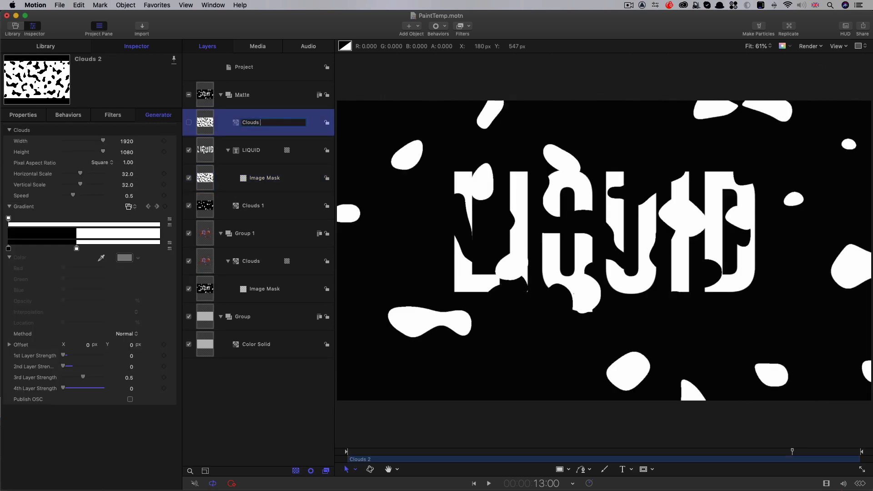
pyautogui.write('Clouds Text')
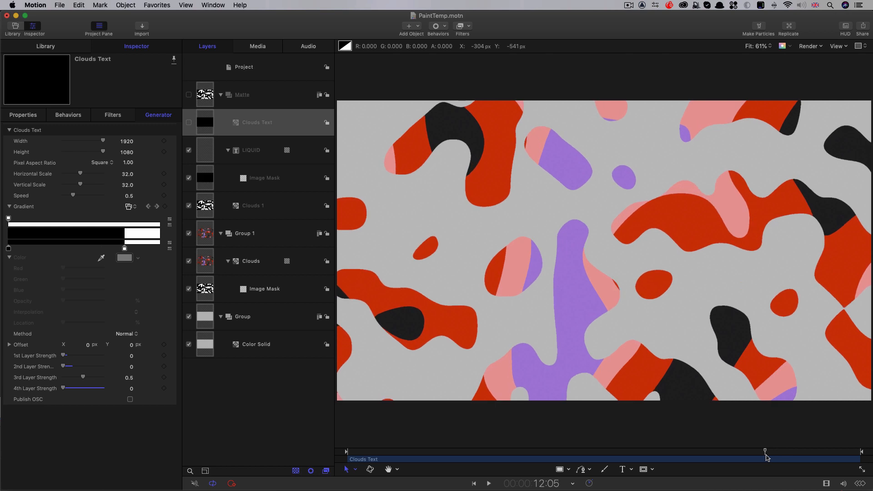
pyautogui.click(487, 483)
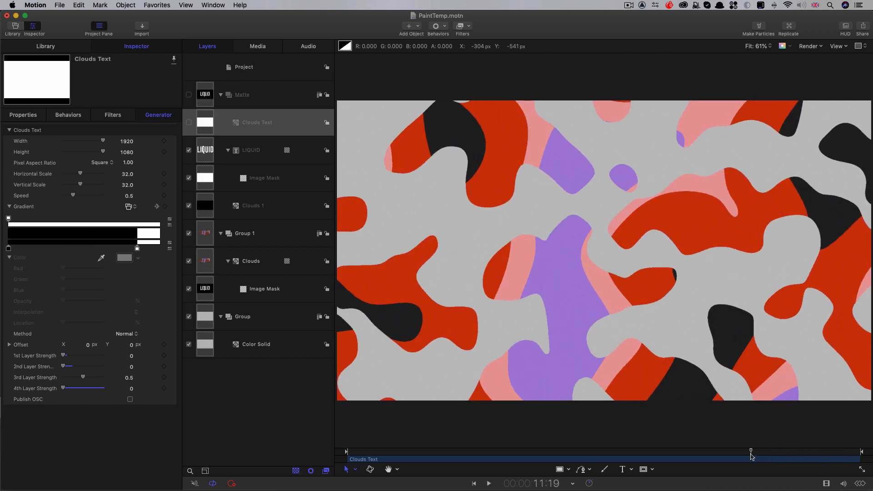
pyautogui.moveTo(750, 452); pyautogui.dragTo(790, 452)
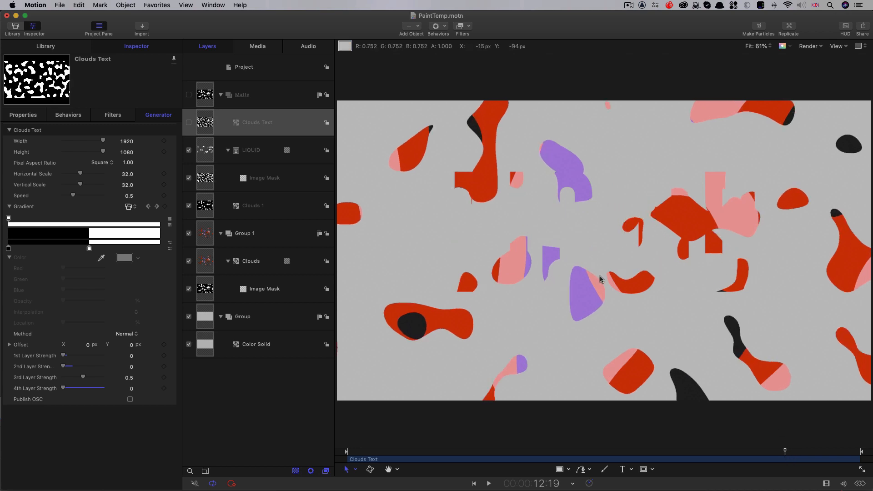
pyautogui.moveTo(237, 182)
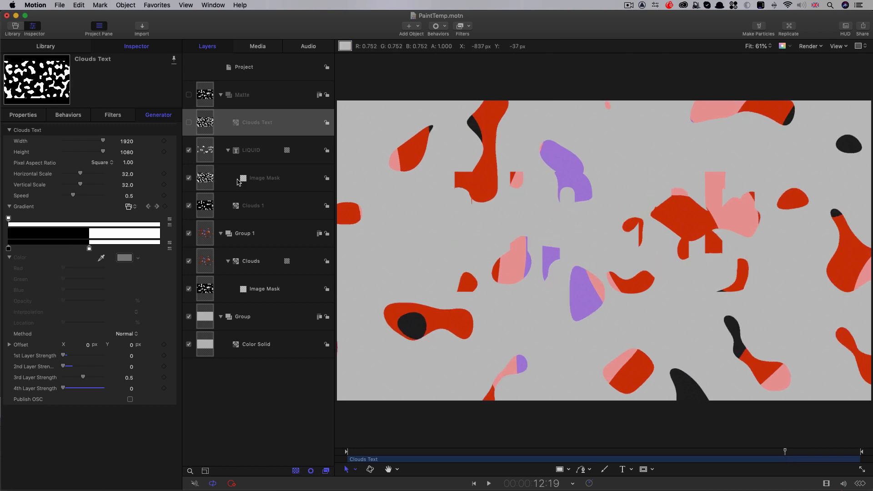
# Step: Apply a MinMax filter to LIQUID in Maximum mode with an animated radius
pyautogui.click(251, 150)
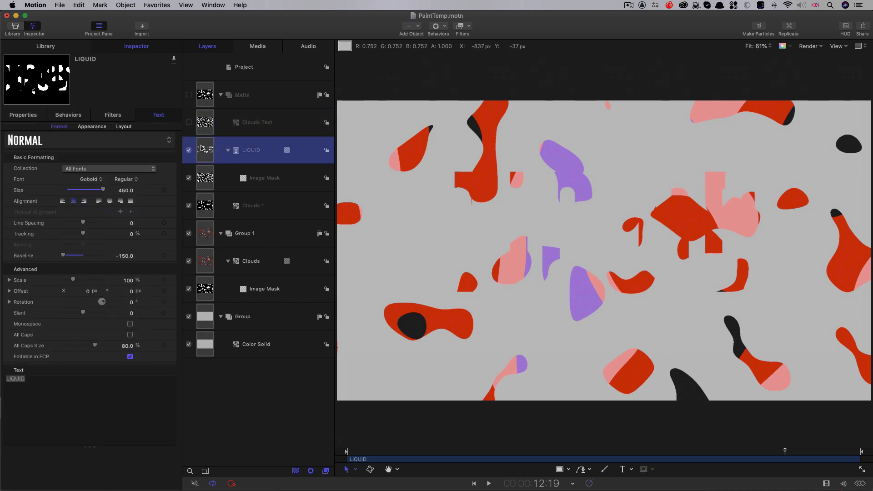
pyautogui.moveTo(415, 63)
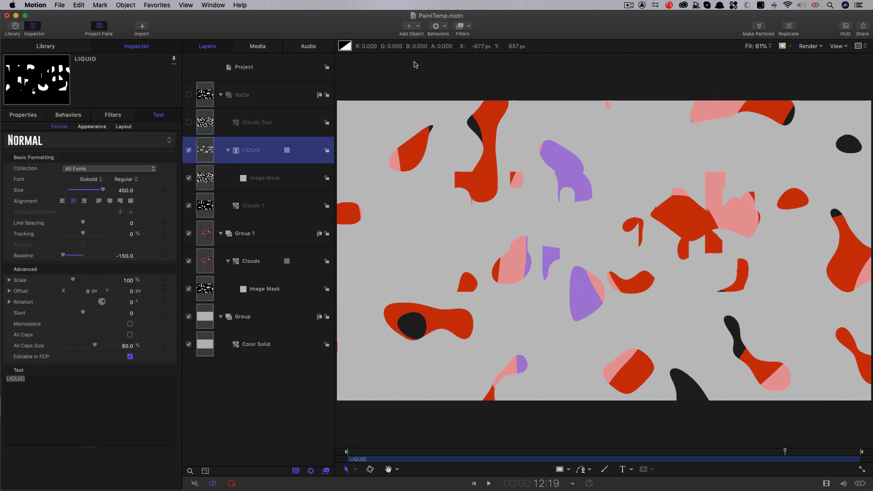
pyautogui.click(462, 26)
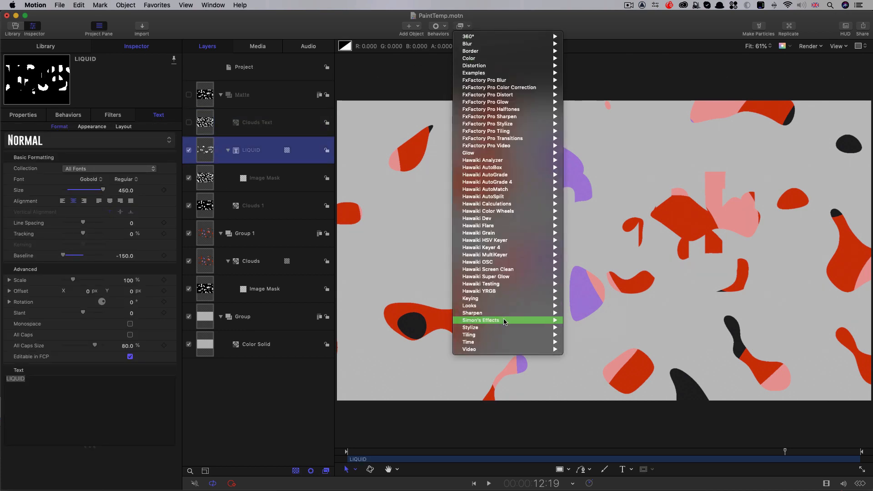
pyautogui.moveTo(469, 327)
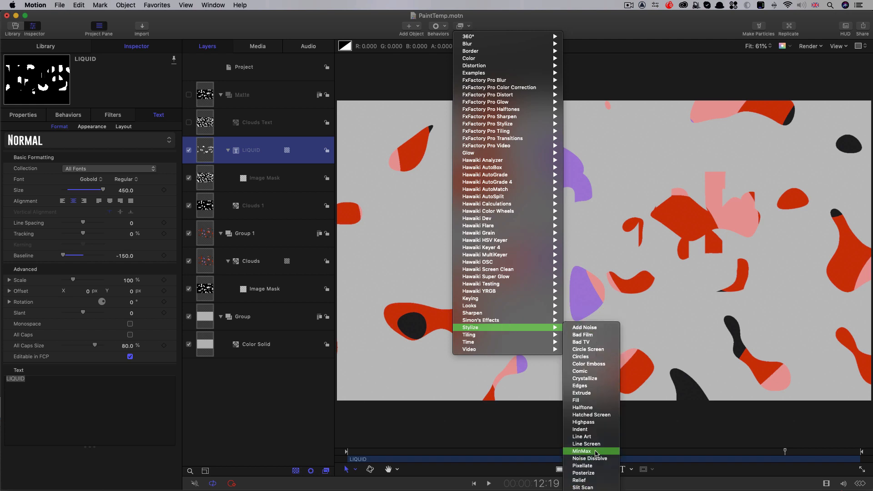
pyautogui.click(581, 451)
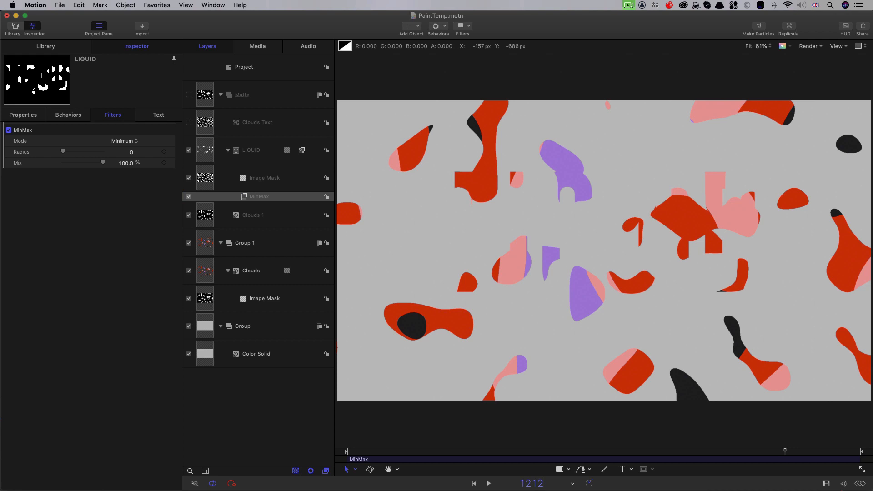
pyautogui.click(123, 141)
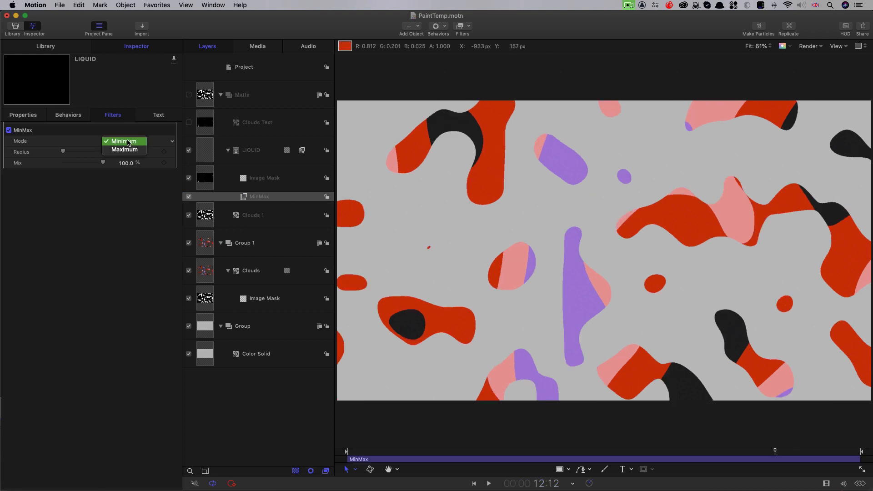
pyautogui.moveTo(124, 149)
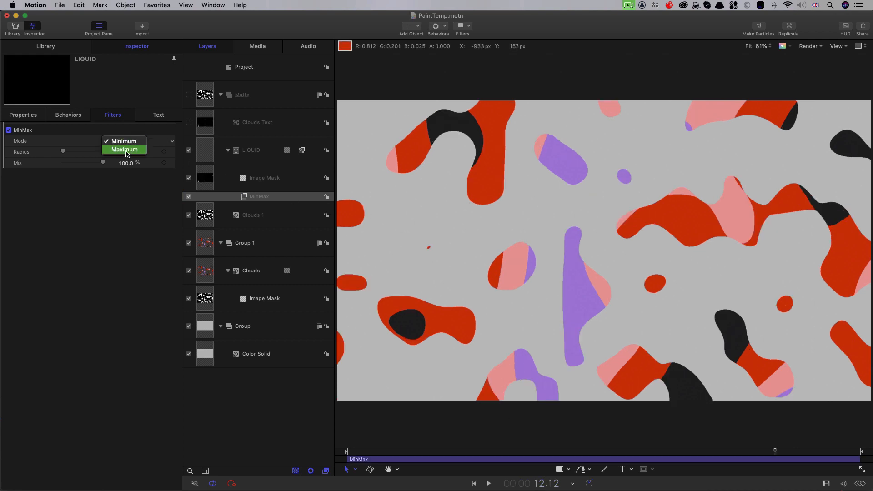
pyautogui.click(124, 149)
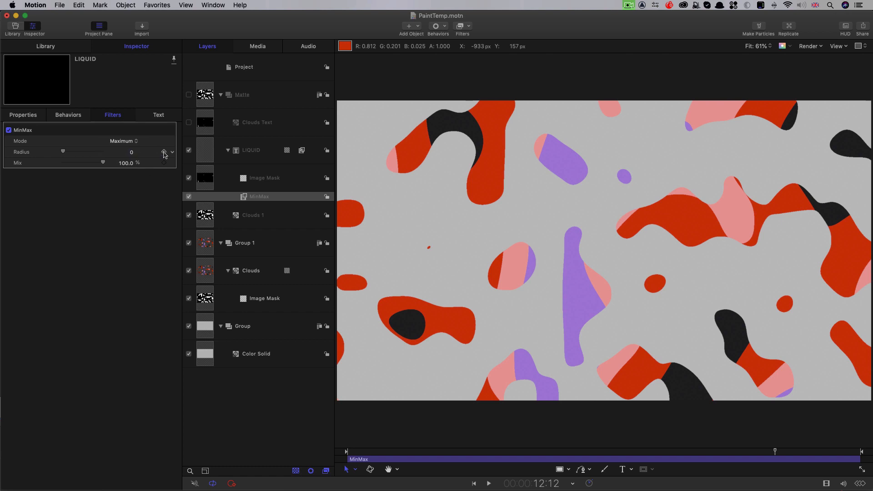
pyautogui.click(129, 152)
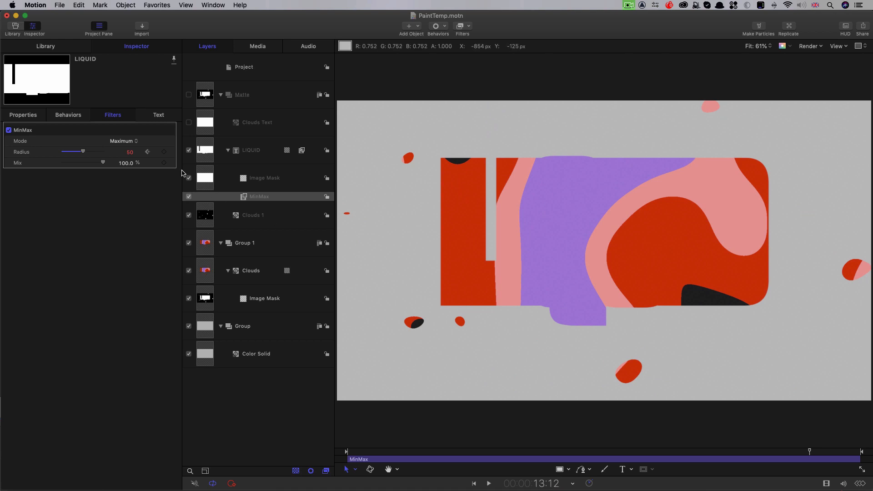
# Step: Set the MinMax radius to 0 at this keyframe and scrub to preview the letters emerging
pyautogui.click(129, 152)
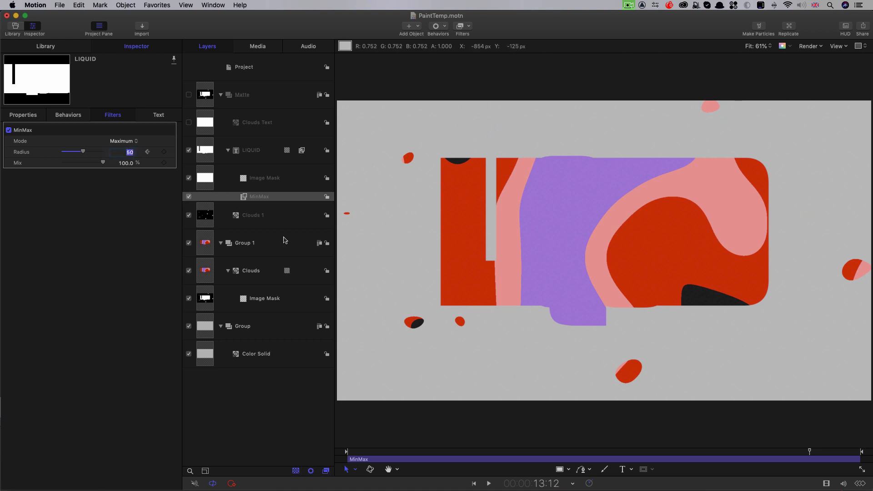
pyautogui.write('0')
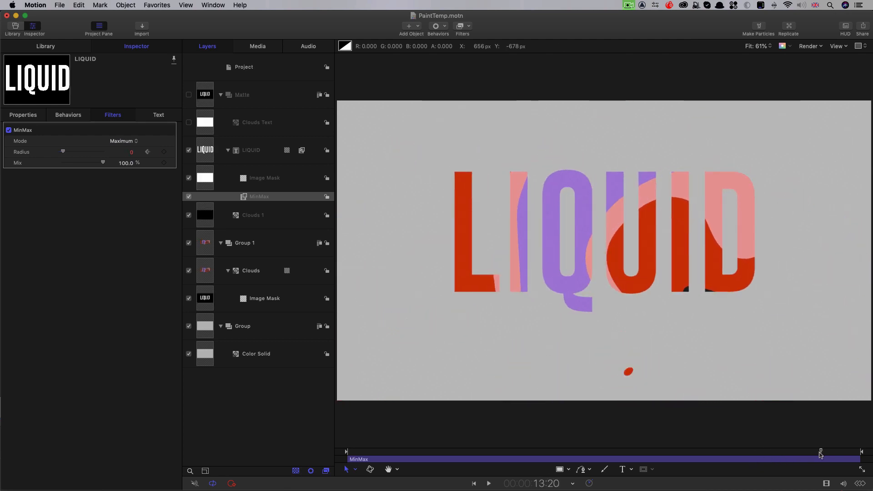
pyautogui.moveTo(62, 152); pyautogui.dragTo(70, 152)
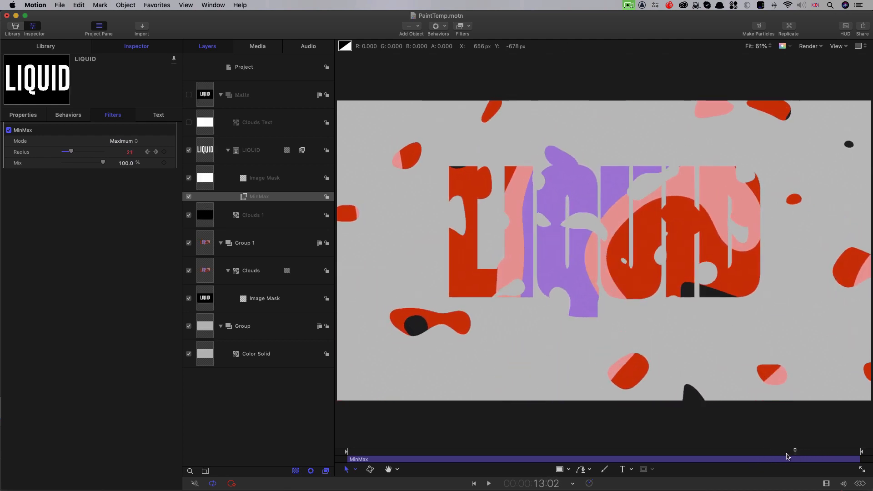
pyautogui.moveTo(71, 151); pyautogui.dragTo(64, 152)
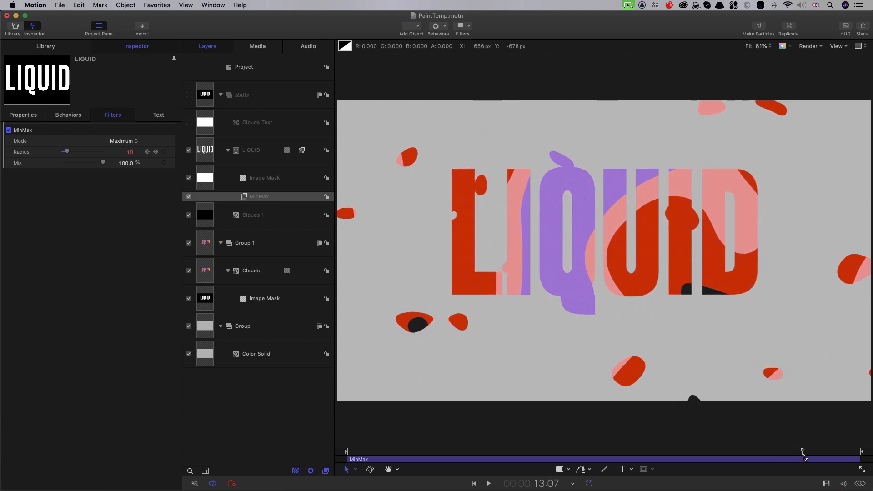
pyautogui.moveTo(65, 152); pyautogui.dragTo(103, 152)
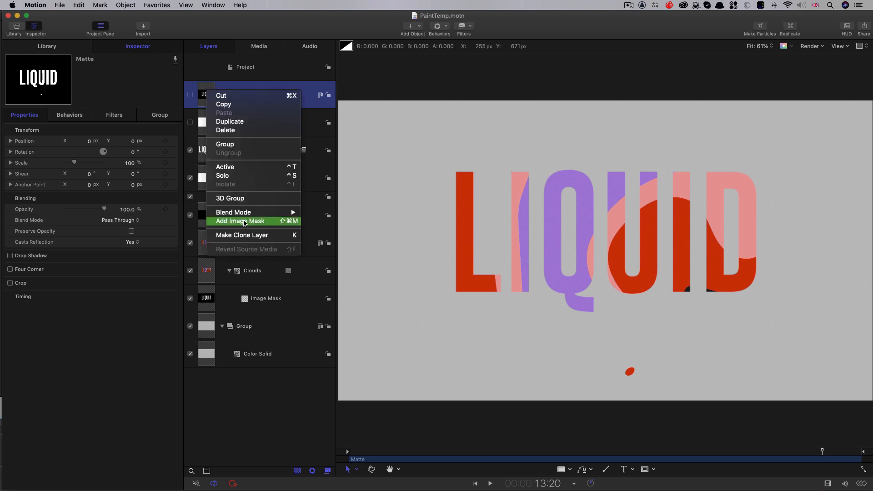
pyautogui.moveTo(242, 239)
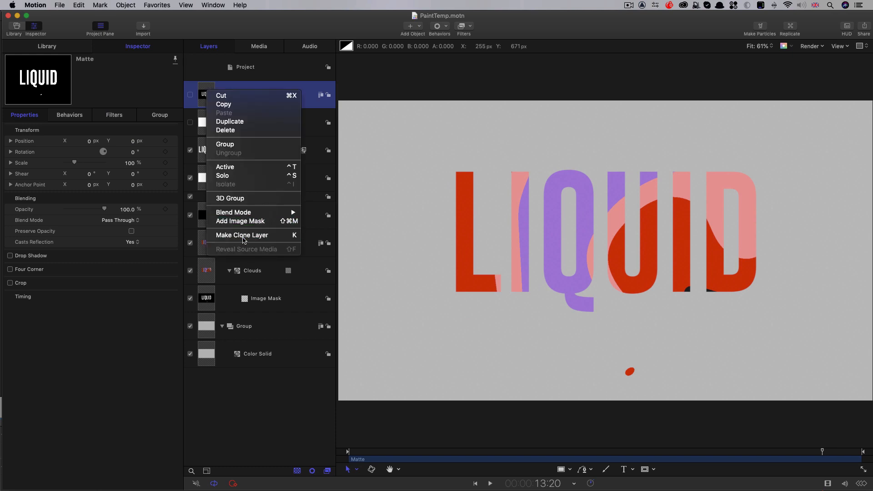
# Step: Clone the Matte group and rename the new group Indent Source
pyautogui.click(241, 235)
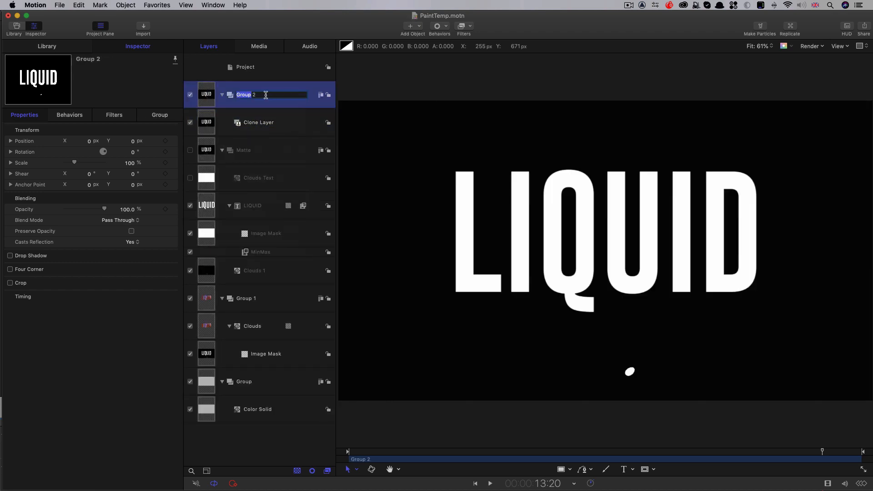
pyautogui.write('Indent Source')
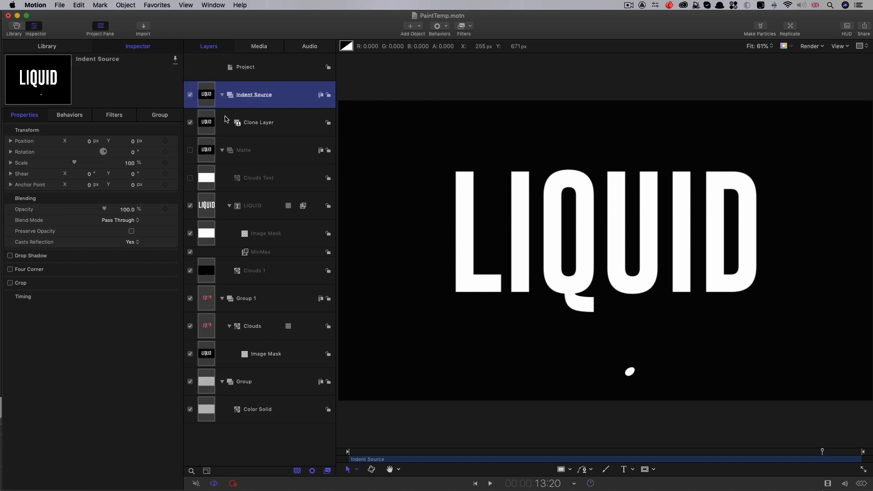
pyautogui.moveTo(204, 124)
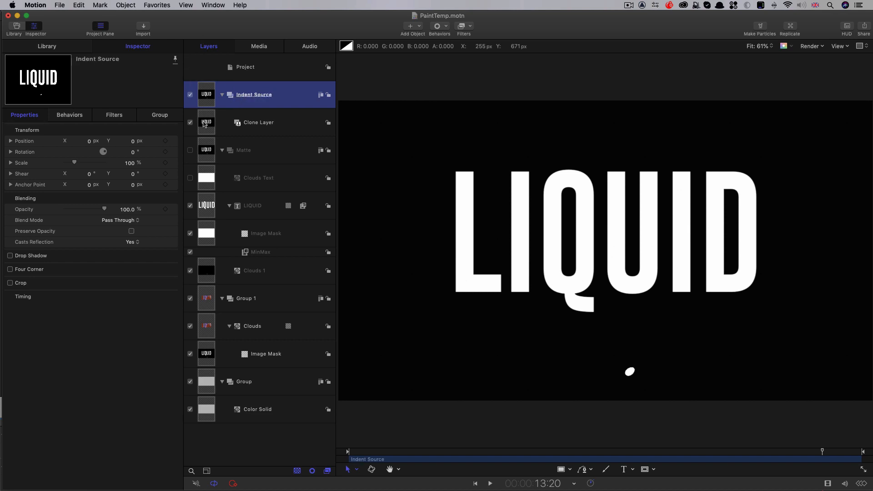
# Step: Give the Clone Layer a Gaussian Blur at amount 128 with Crop enabled
pyautogui.click(258, 122)
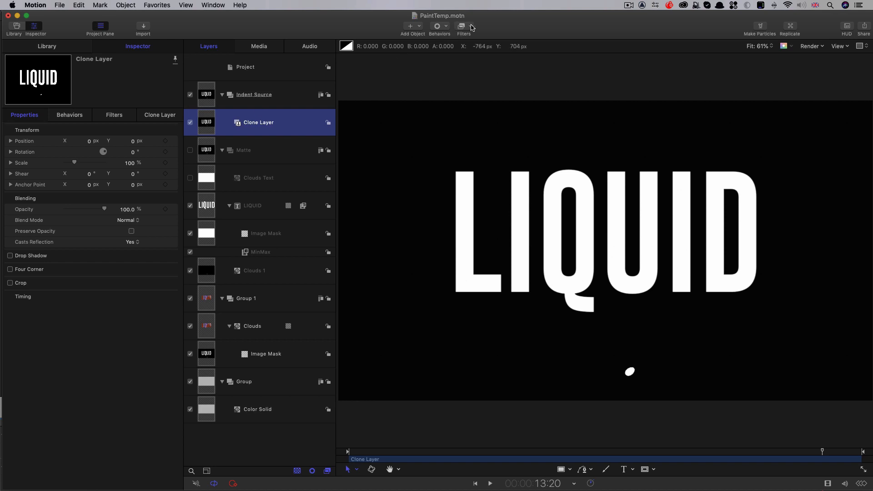
pyautogui.click(461, 26)
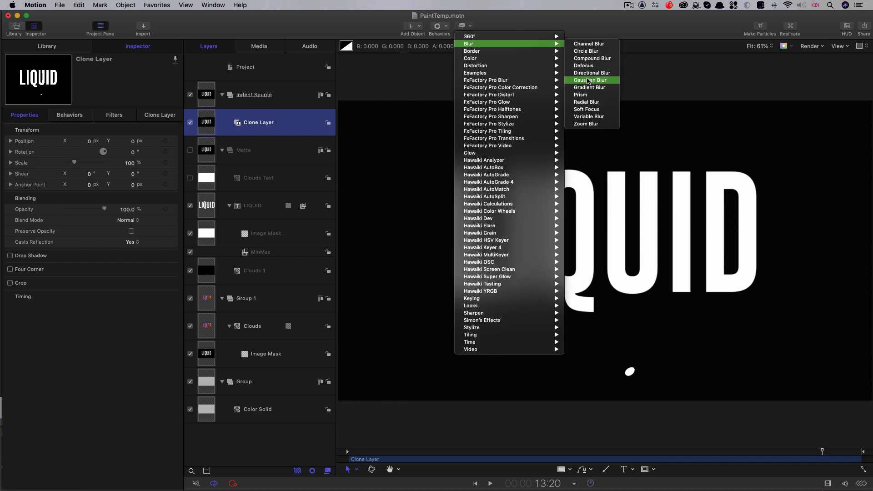
pyautogui.click(588, 80)
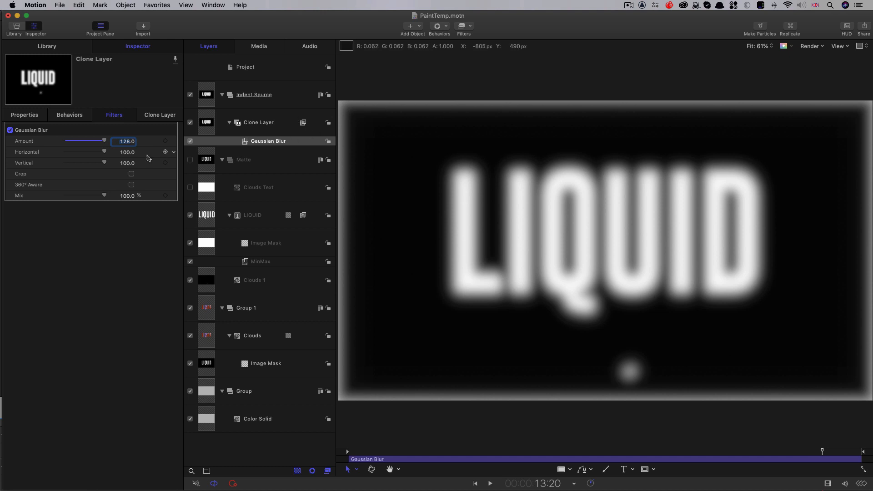
pyautogui.click(131, 174)
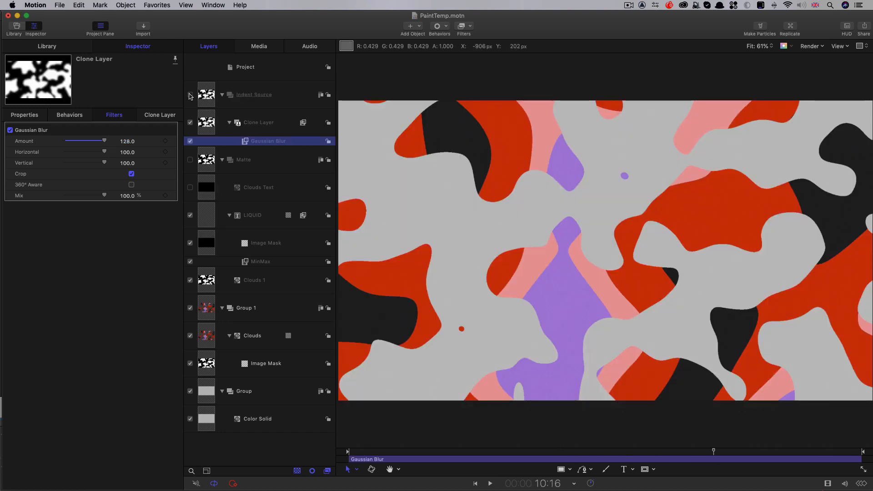
# Step: Rename Group 1, which holds the paint clouds, to Master
pyautogui.click(254, 94)
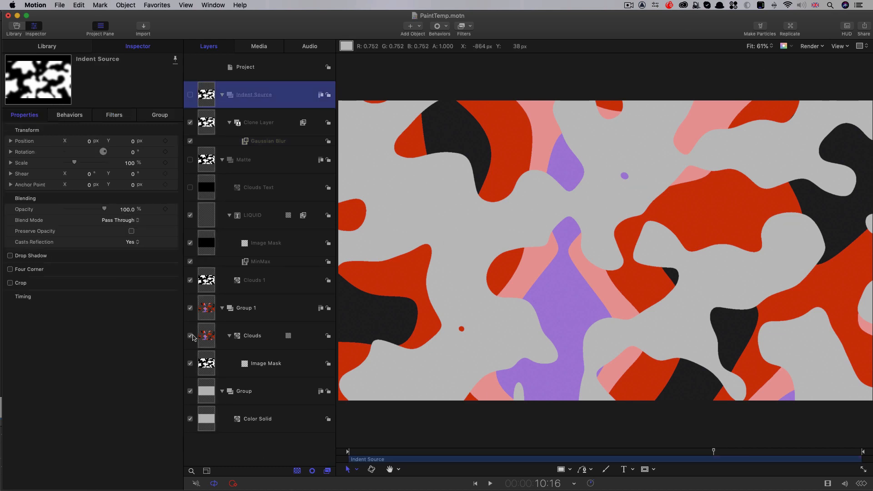
pyautogui.click(250, 308)
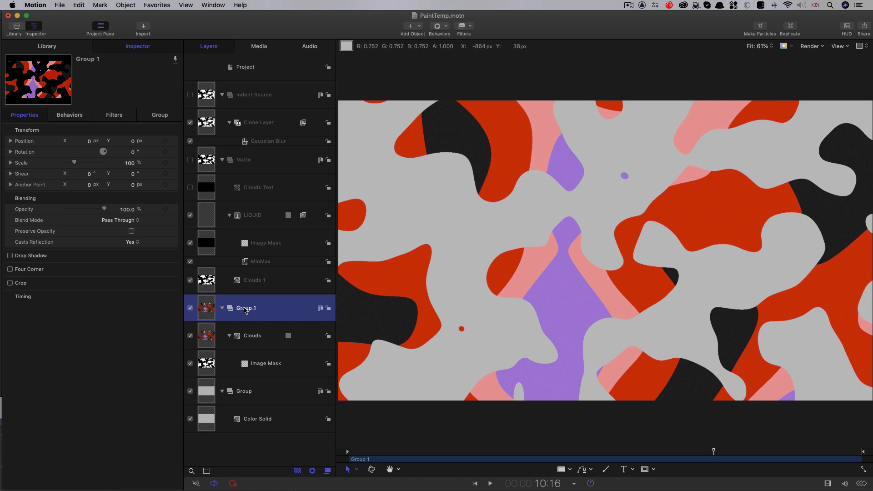
pyautogui.doubleClick(246, 308)
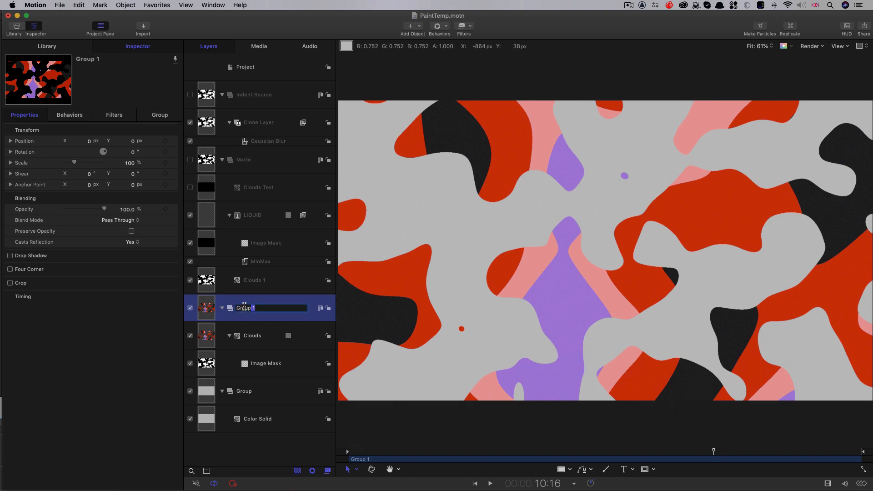
pyautogui.write('Master')
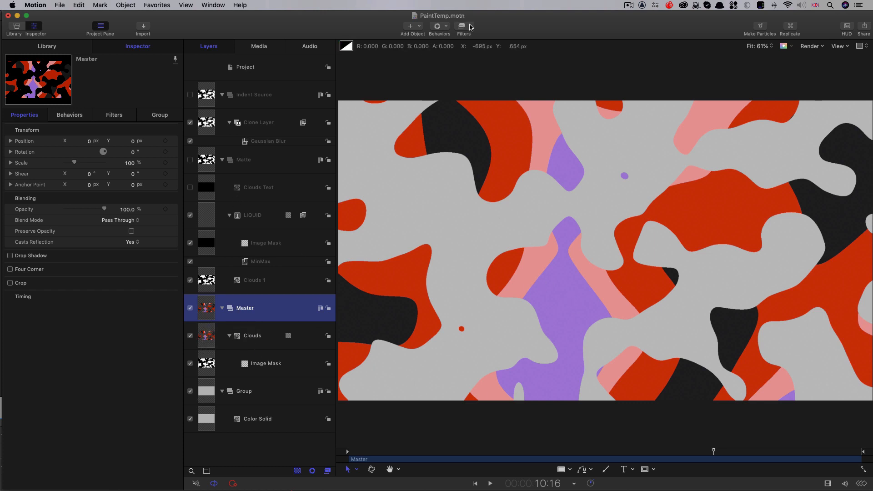
# Step: Add Indent, Extrude and Levels filters to Master, leaving Extrude switched off
pyautogui.click(464, 26)
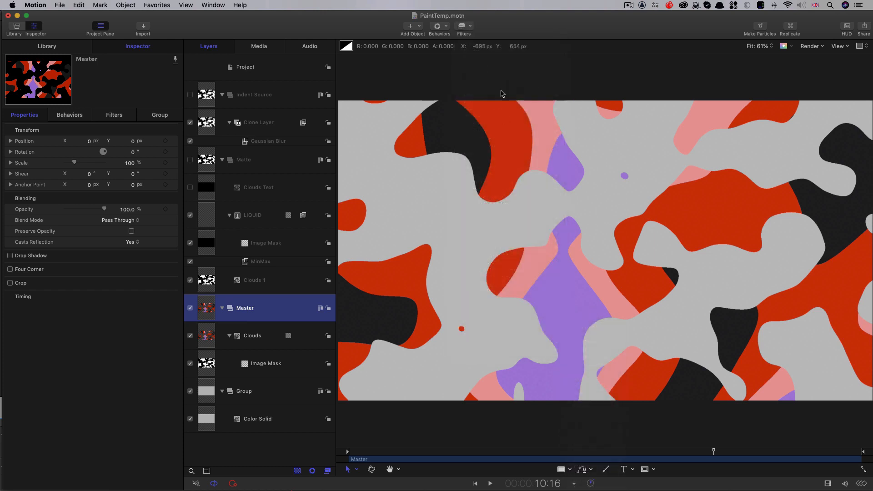
pyautogui.click(461, 25)
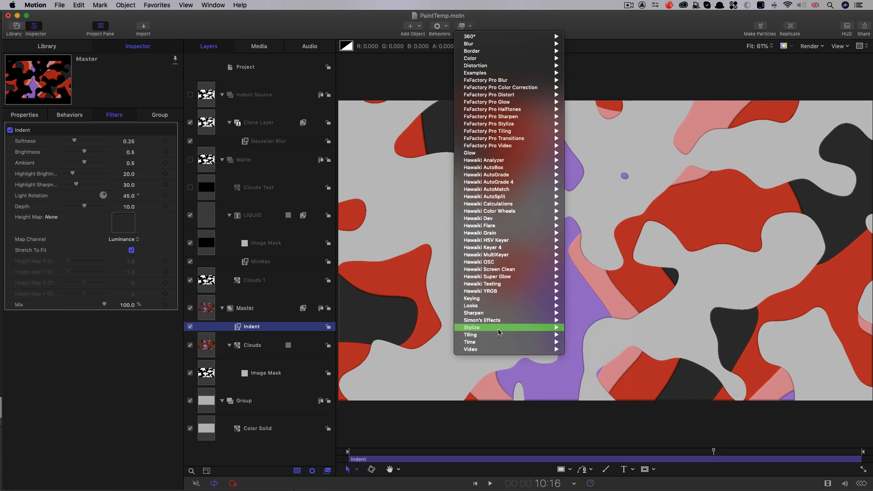
pyautogui.moveTo(498, 328)
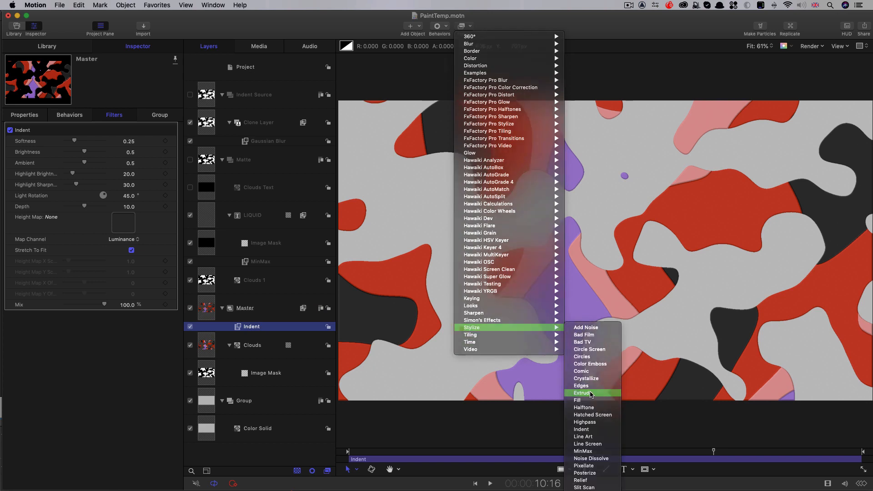
pyautogui.click(581, 393)
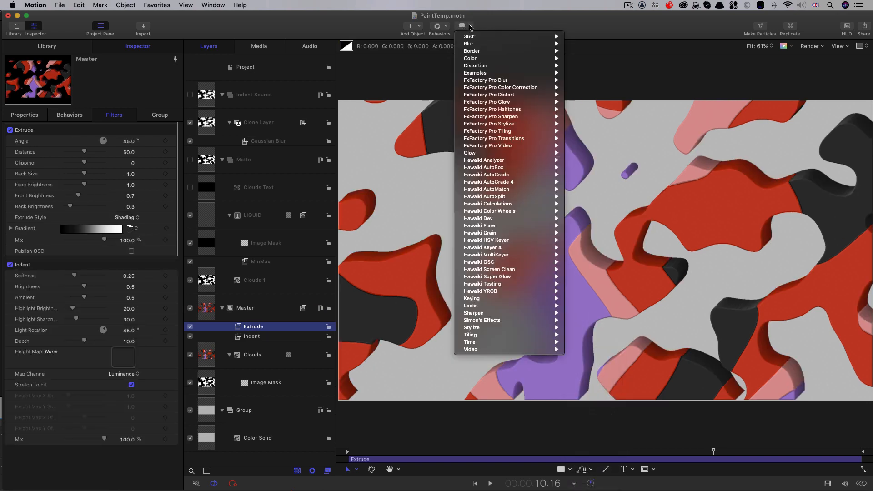
pyautogui.moveTo(470, 58)
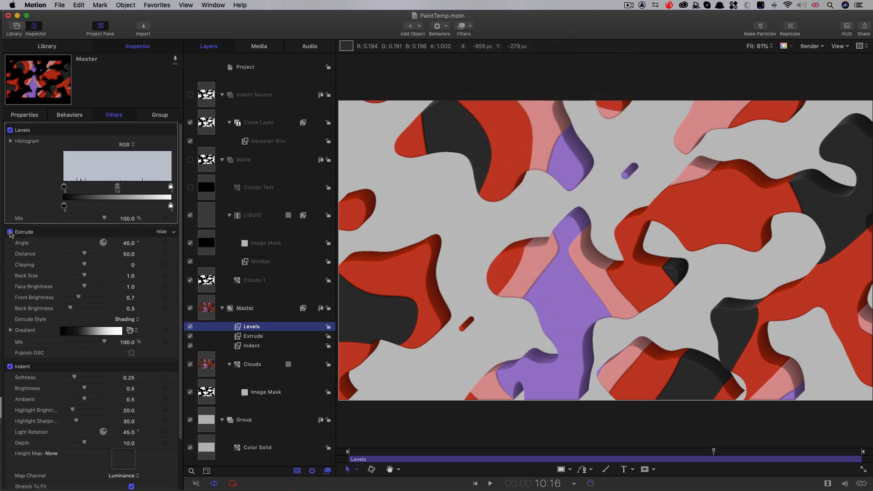
pyautogui.click(10, 232)
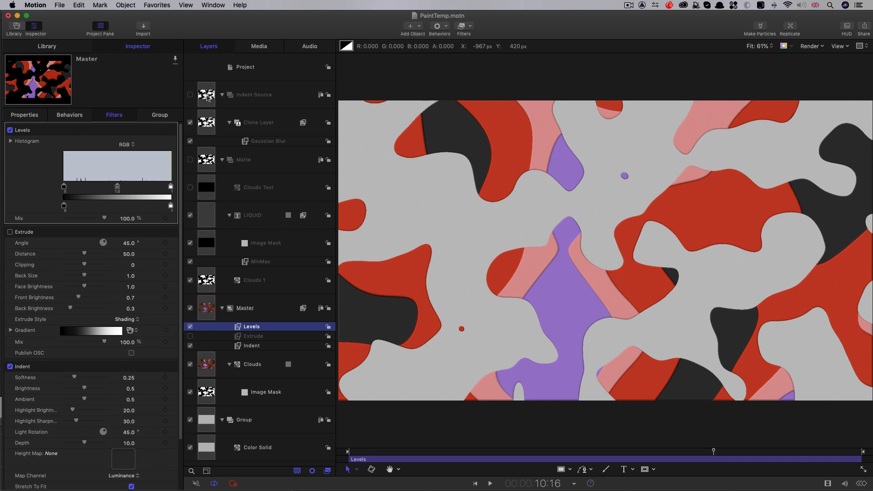
pyautogui.moveTo(253, 322)
pyautogui.write('0.65')
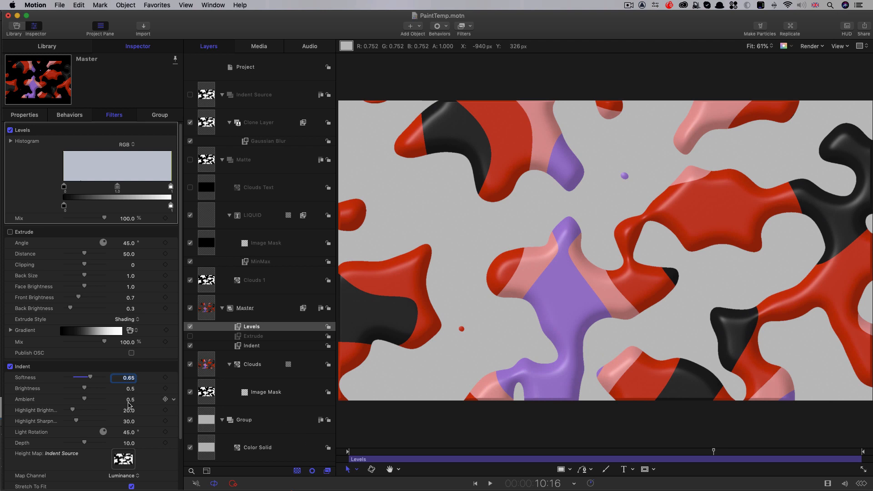
# Step: Raise Indent's highlight brightness, set Depth to 5.0, and re-enable Extrude for glossy raised blobs
pyautogui.moveTo(71, 410); pyautogui.dragTo(79, 410)
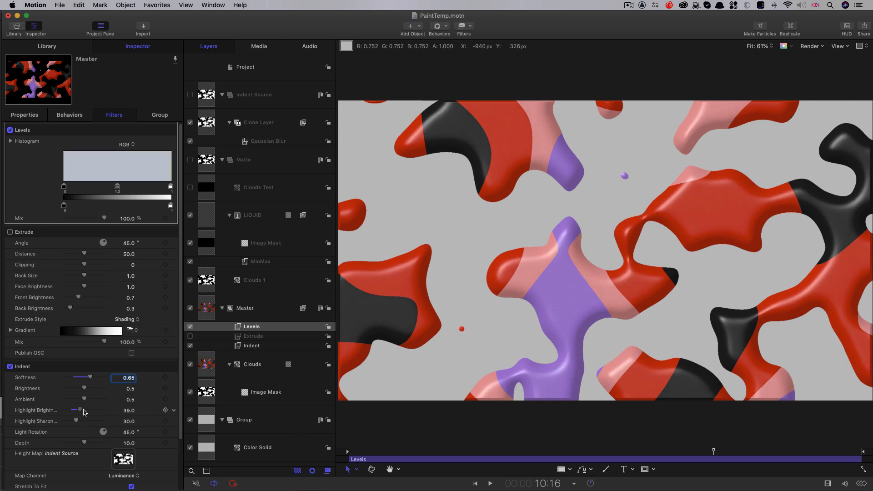
pyautogui.moveTo(78, 410); pyautogui.dragTo(95, 410)
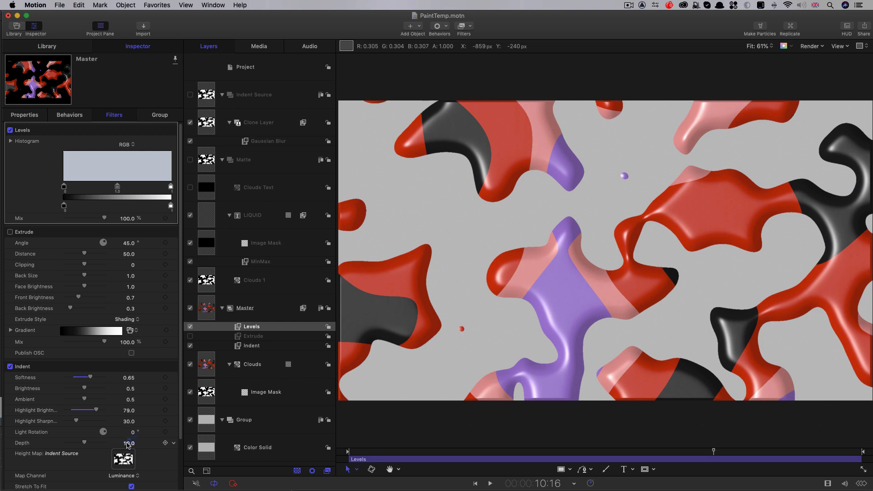
pyautogui.write('5.0')
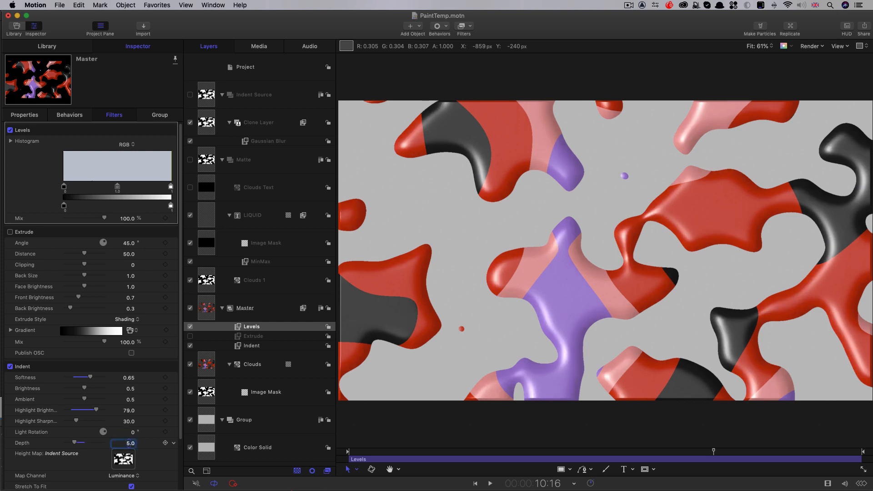
pyautogui.click(489, 483)
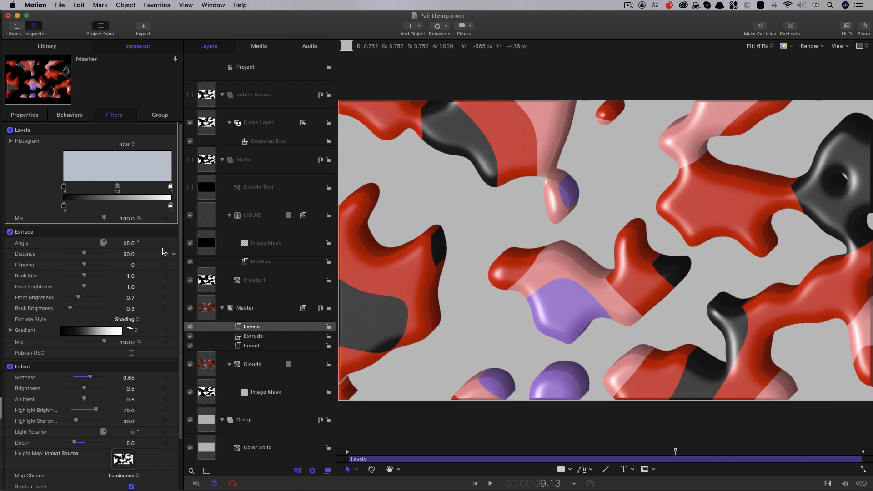
# Step: Set Extrude's angle to 270° and pull the Levels input range inward for crisper blobs
pyautogui.doubleClick(128, 242)
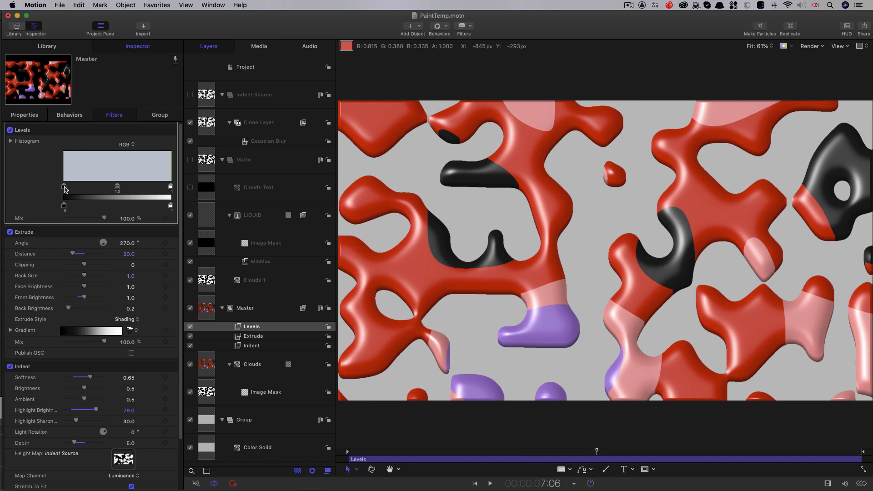
pyautogui.moveTo(63, 186); pyautogui.dragTo(71, 185)
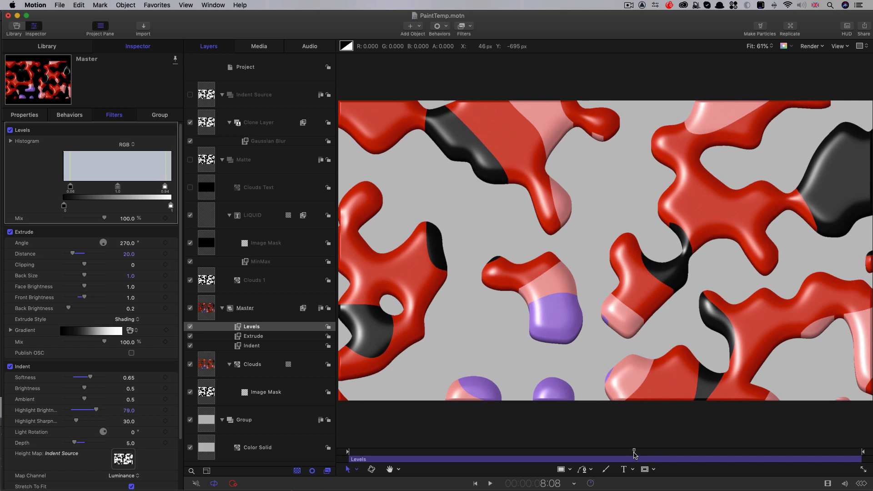
pyautogui.click(489, 483)
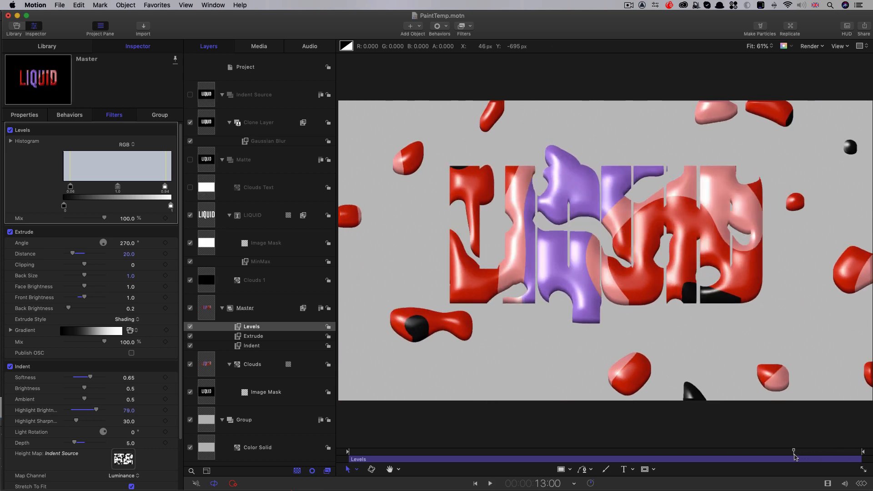
pyautogui.click(489, 483)
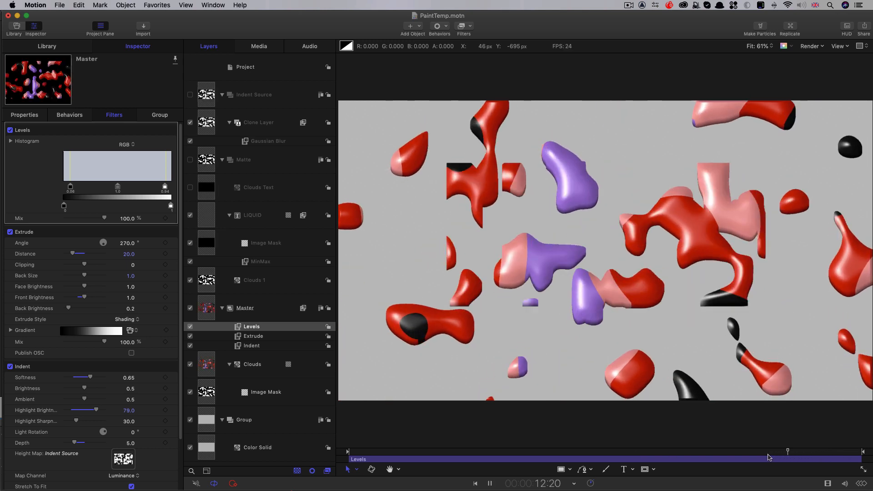
pyautogui.moveTo(787, 451); pyautogui.dragTo(752, 451)
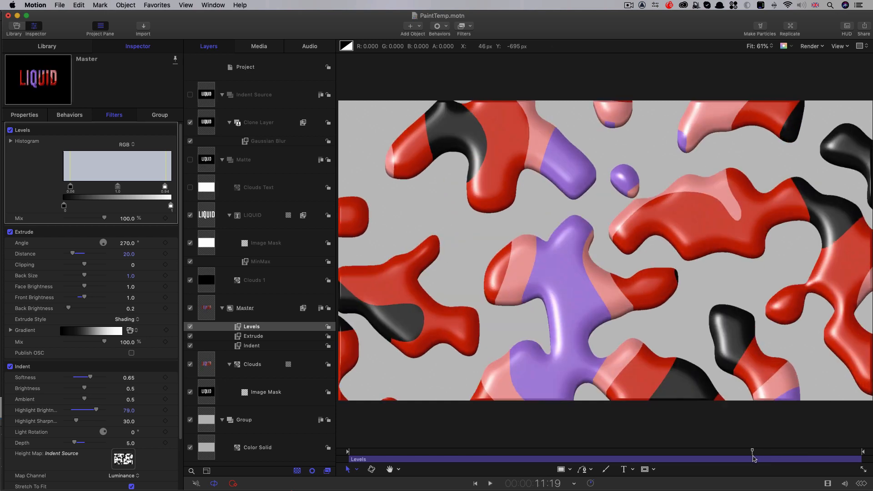
pyautogui.click(489, 483)
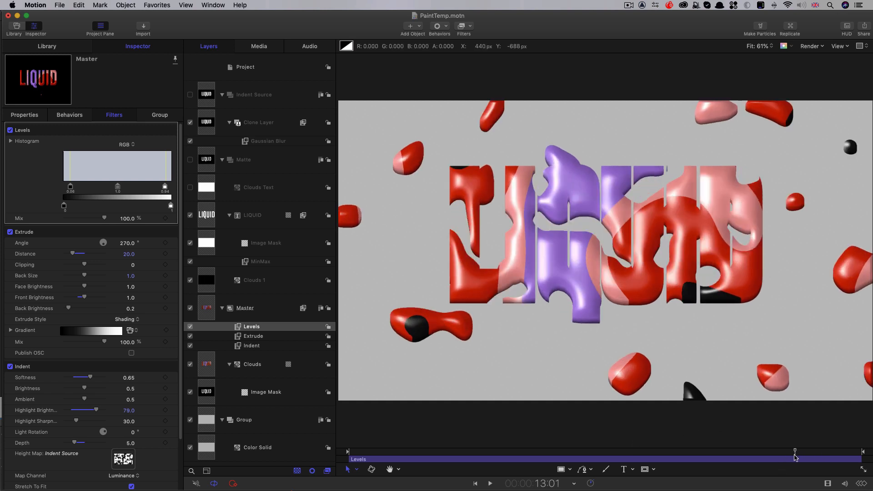
pyautogui.click(489, 483)
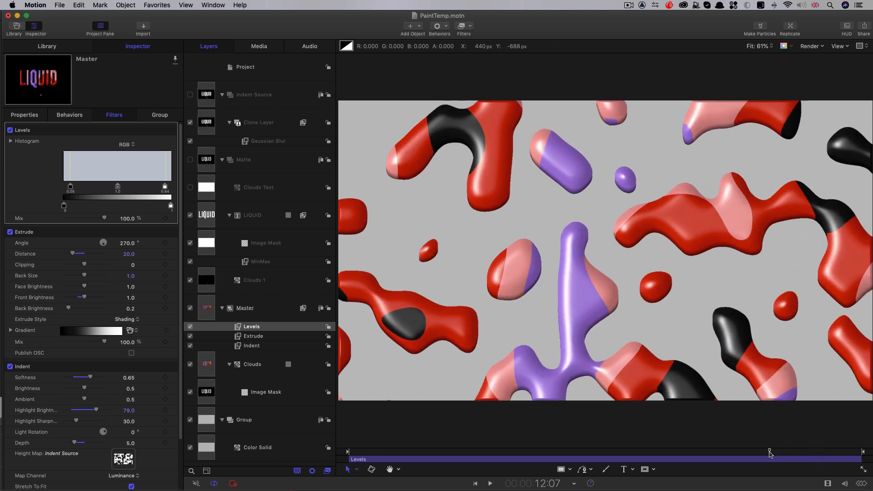
pyautogui.click(489, 483)
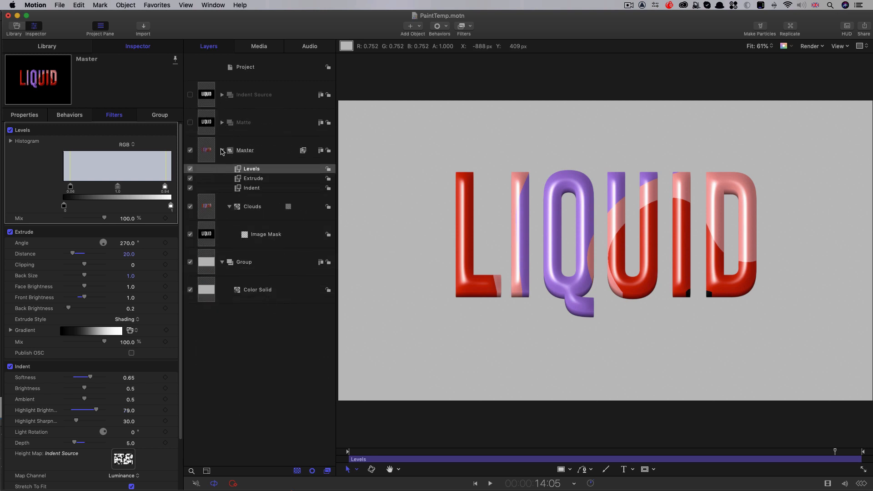
# Step: Collapse Master, make a clone layer of it, and scrub to an early frame
pyautogui.click(222, 150)
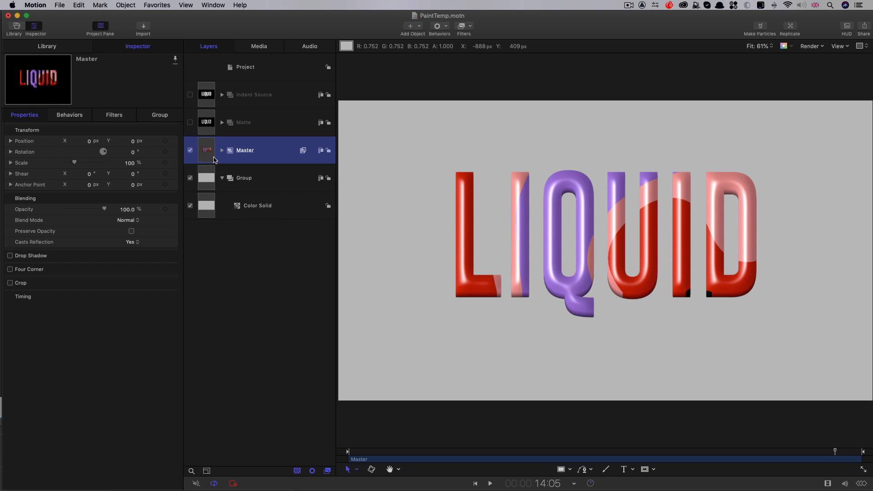
pyautogui.rightClick(244, 150)
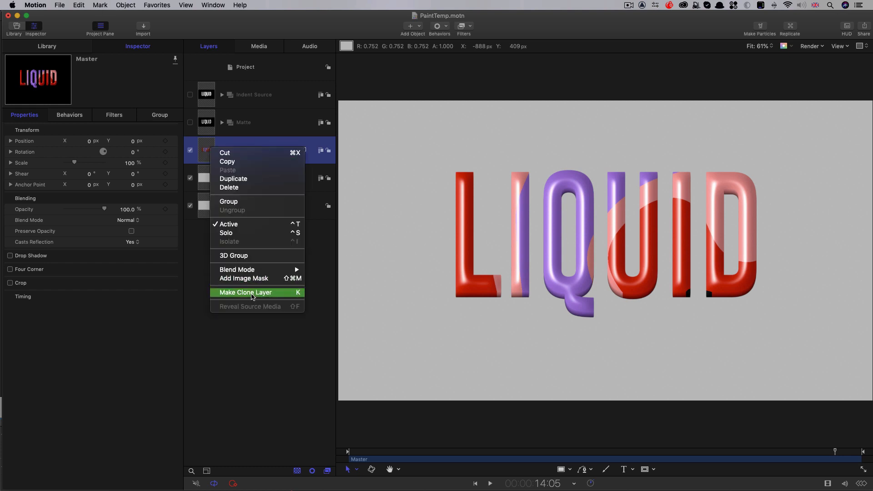
pyautogui.click(244, 292)
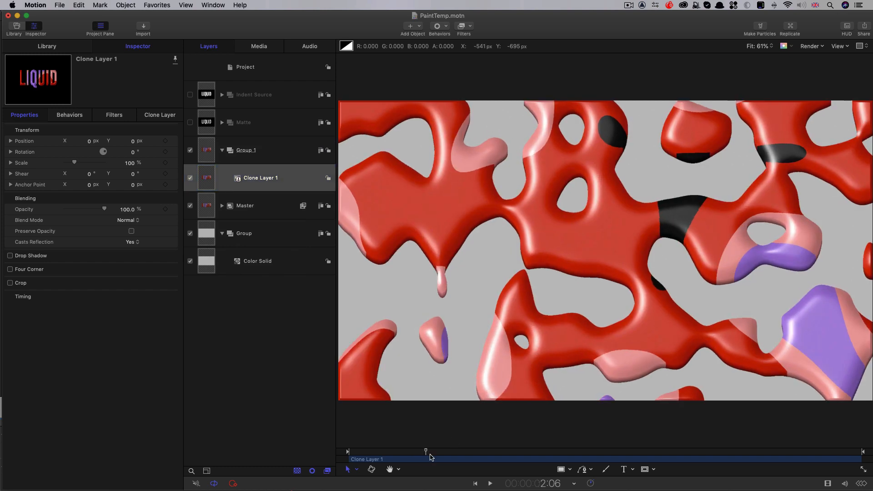
pyautogui.moveTo(425, 451); pyautogui.dragTo(451, 451)
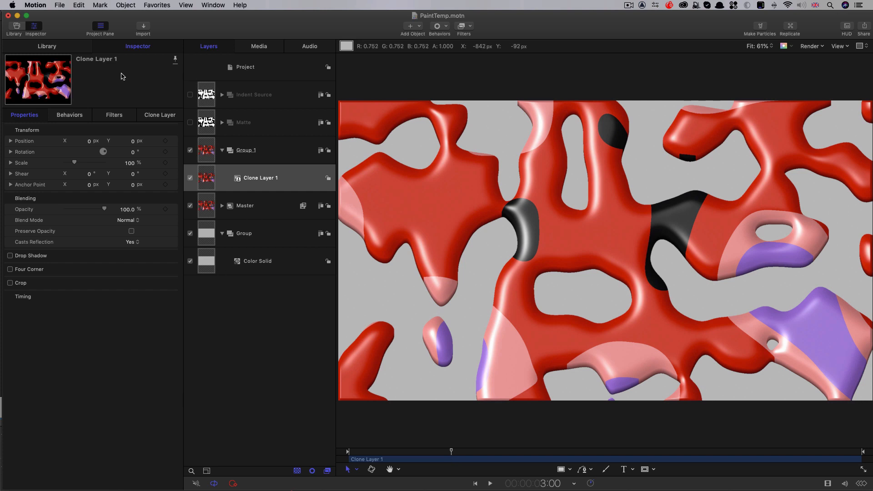
# Step: Switch Clone Layer 1 to Variable Speed and raise a Retime Value keyframe near three seconds for a kick
pyautogui.click(161, 296)
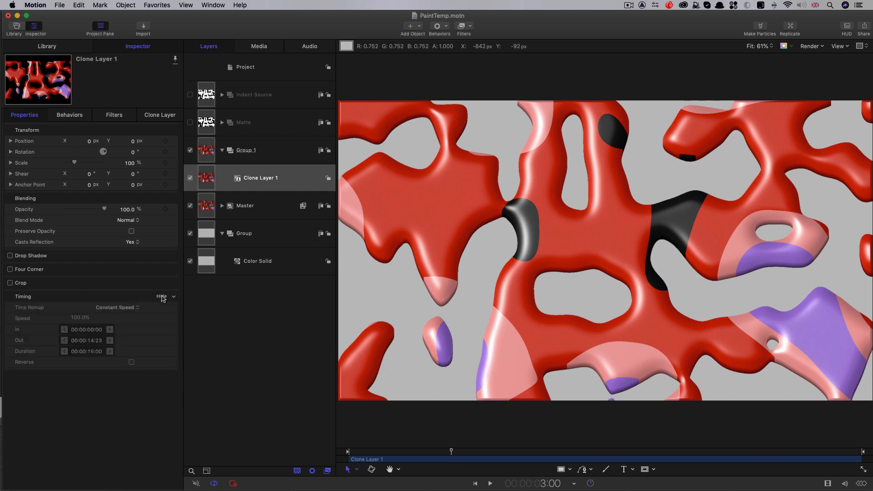
pyautogui.click(117, 308)
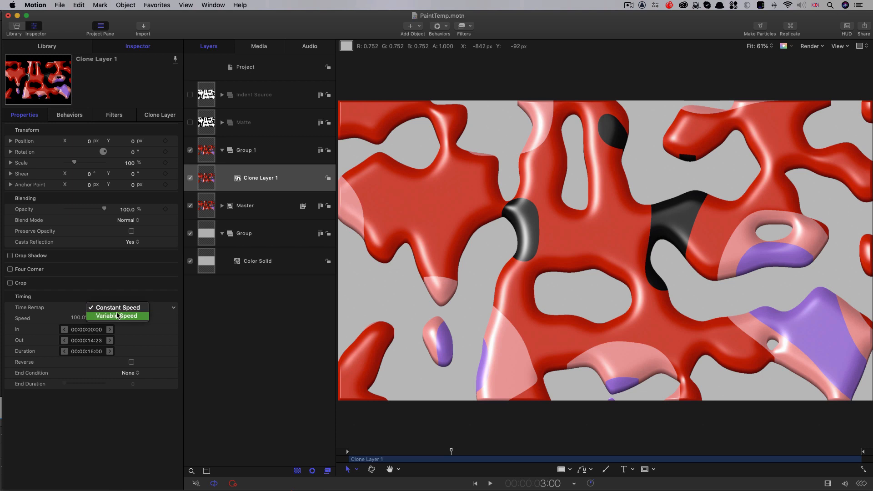
pyautogui.click(117, 315)
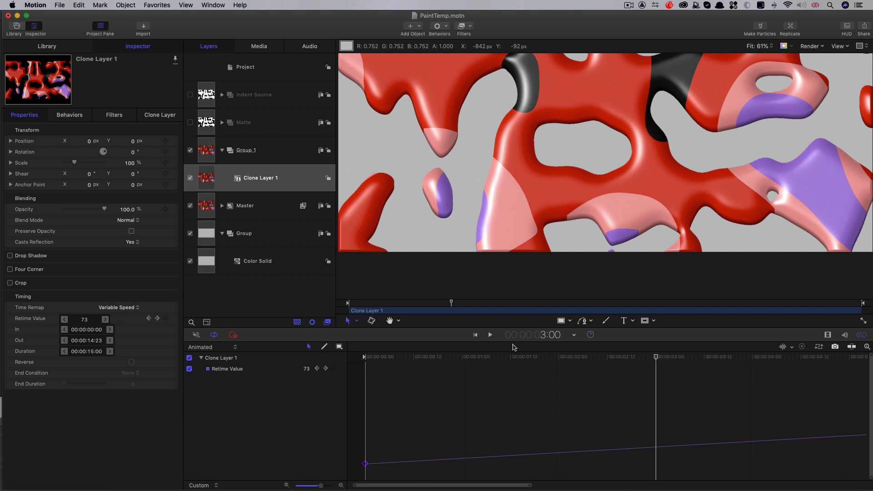
pyautogui.moveTo(644, 364)
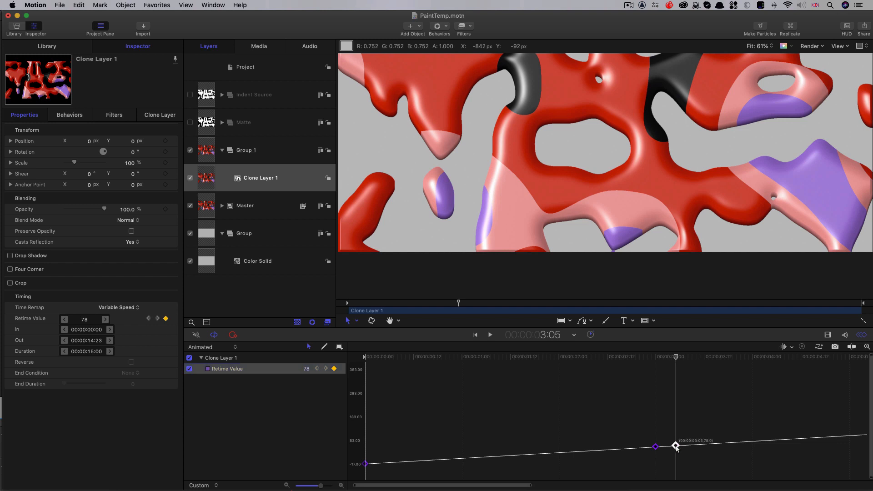
pyautogui.moveTo(676, 445); pyautogui.dragTo(676, 441)
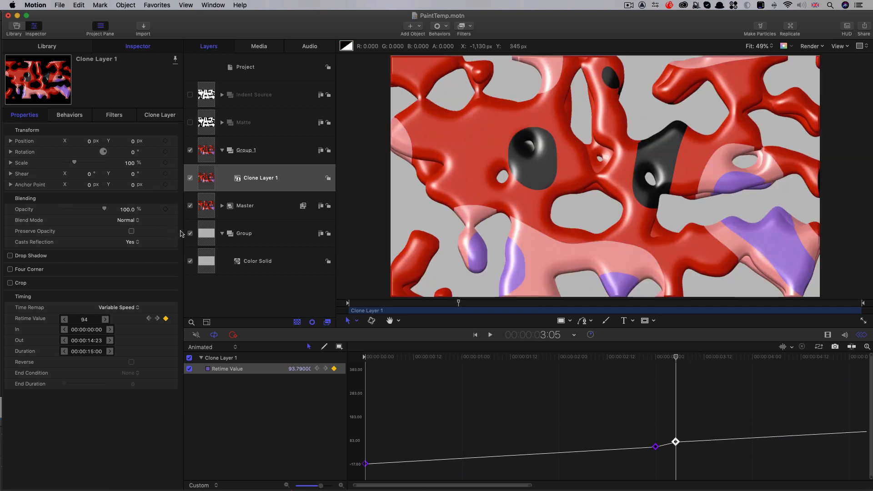
pyautogui.moveTo(264, 163)
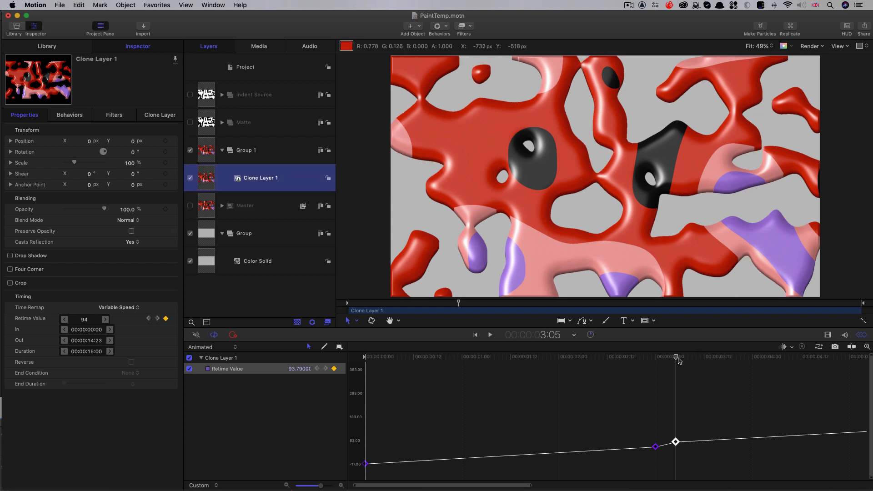
pyautogui.click(489, 334)
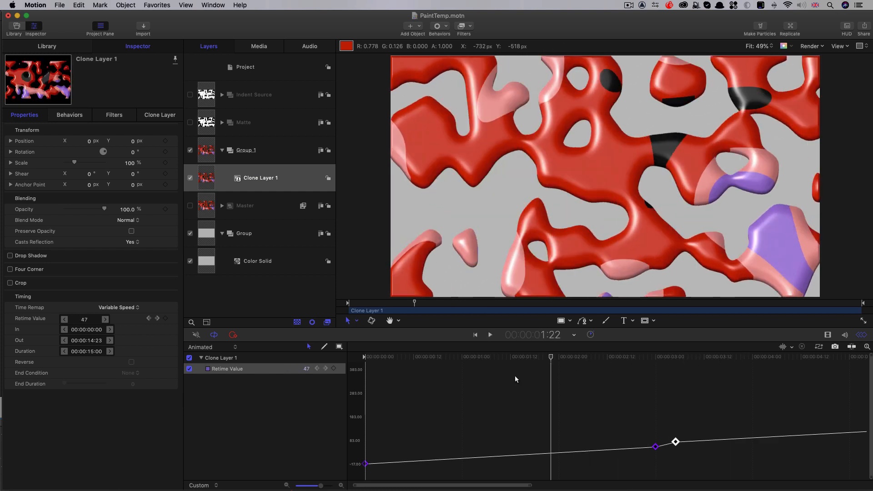
# Step: Add Retime Value keyframes near 5:05 and raise the later one to about 188 for a second kick
pyautogui.click(490, 335)
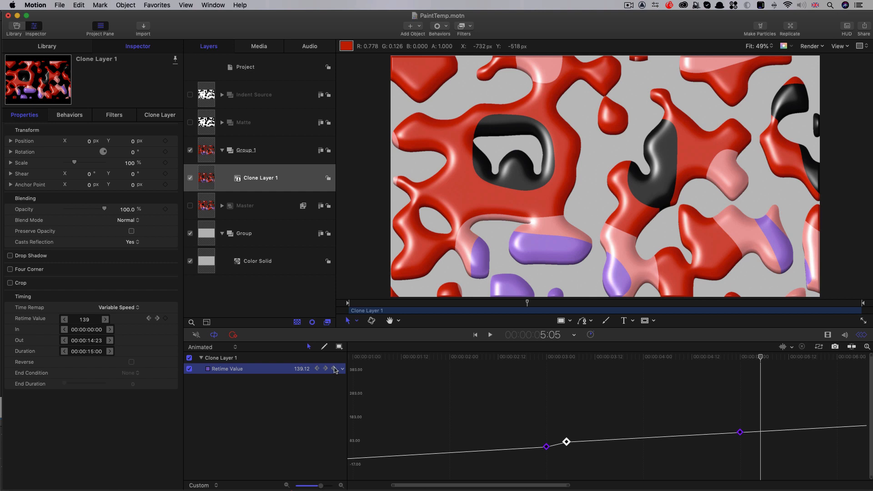
pyautogui.click(333, 368)
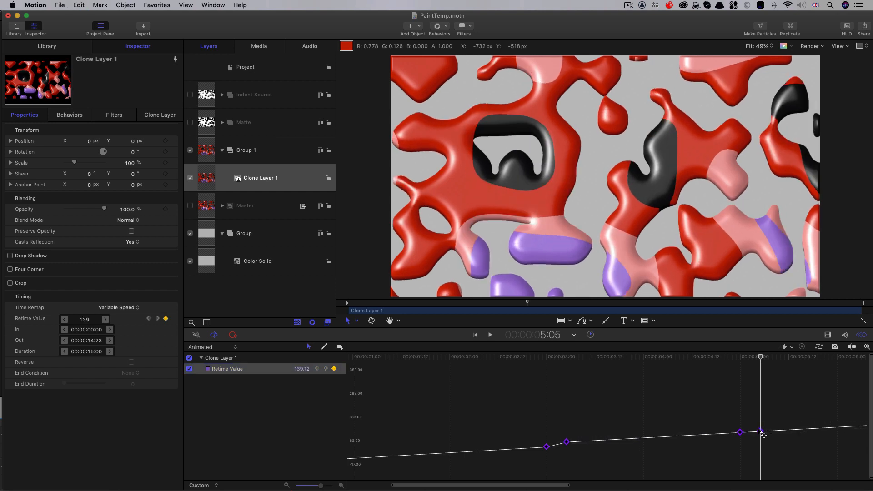
pyautogui.moveTo(760, 430); pyautogui.dragTo(761, 432)
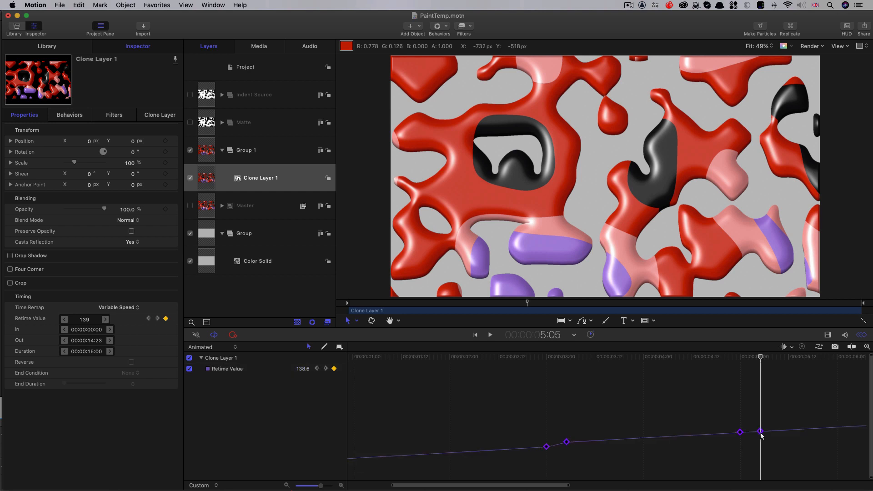
pyautogui.moveTo(760, 432); pyautogui.dragTo(760, 423)
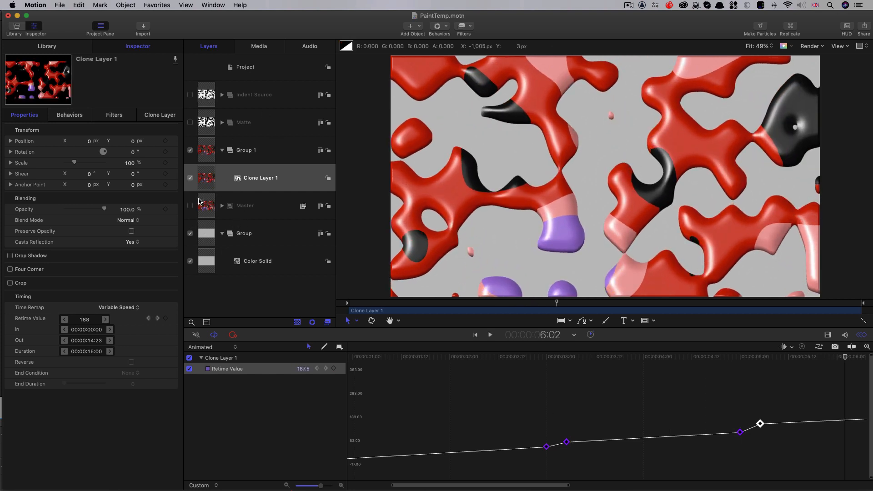
pyautogui.click(243, 206)
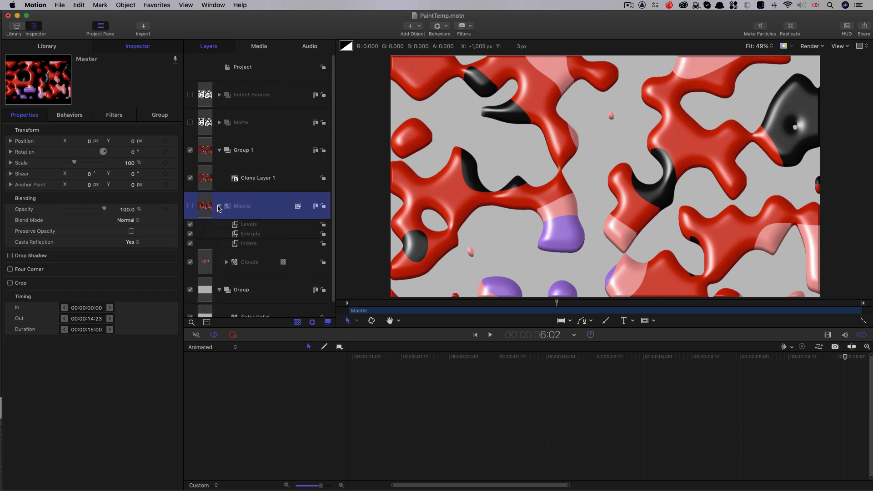
pyautogui.click(260, 177)
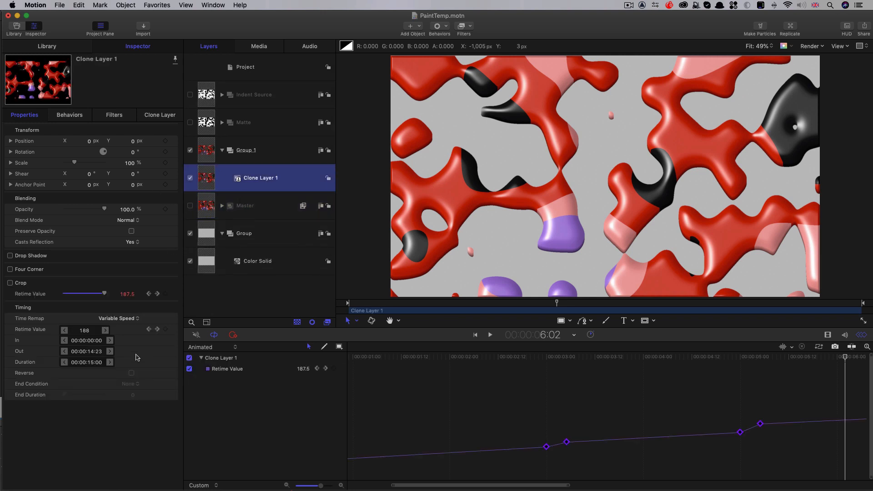